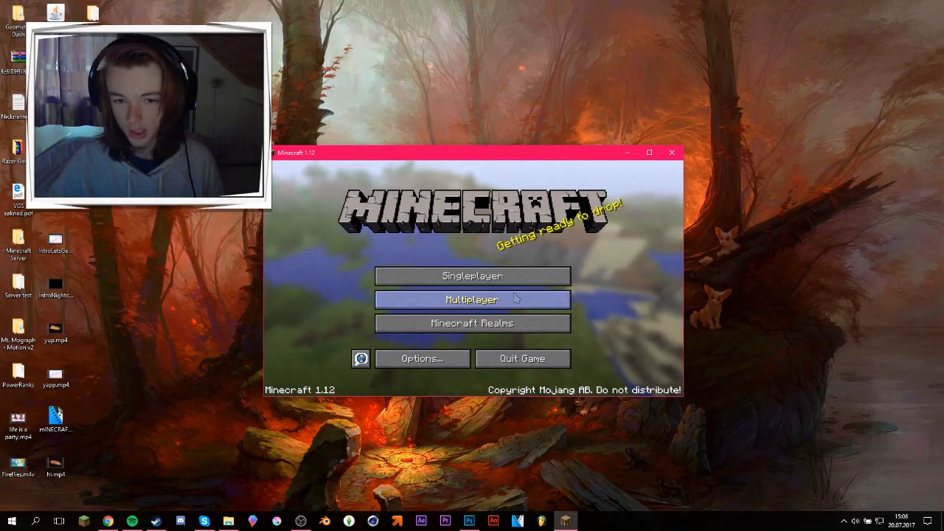
- Browse the multiplayer server list, select My Server, and refresh its status
left_click(472, 299)
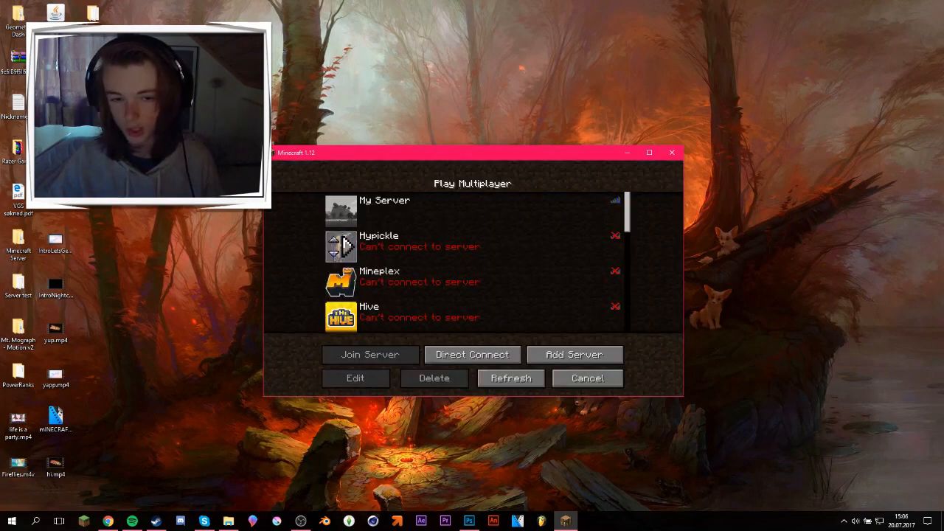
scroll("down", 3)
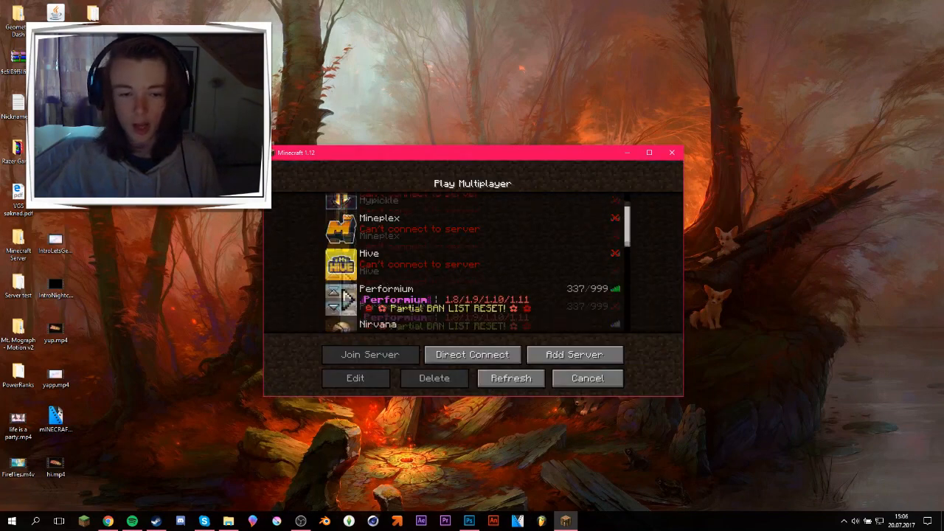
scroll("down", 3)
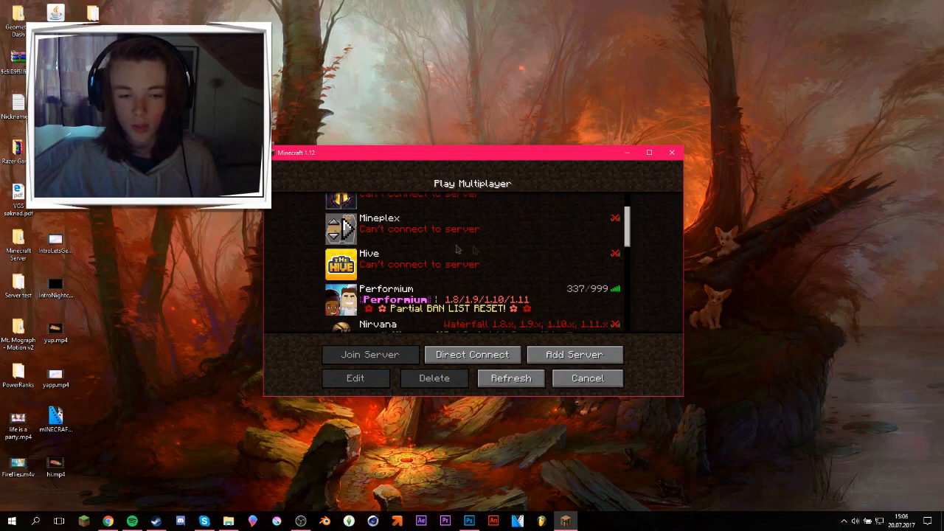
scroll("up", 3)
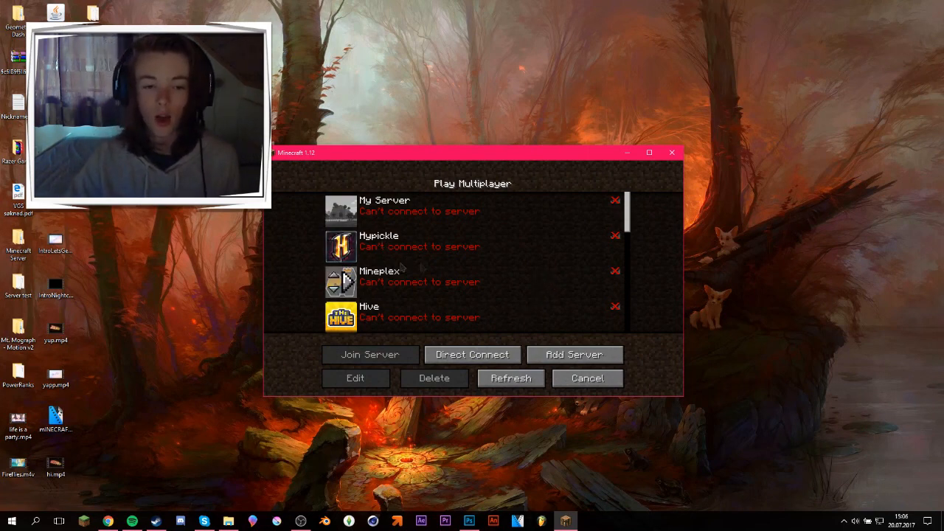
left_click(472, 211)
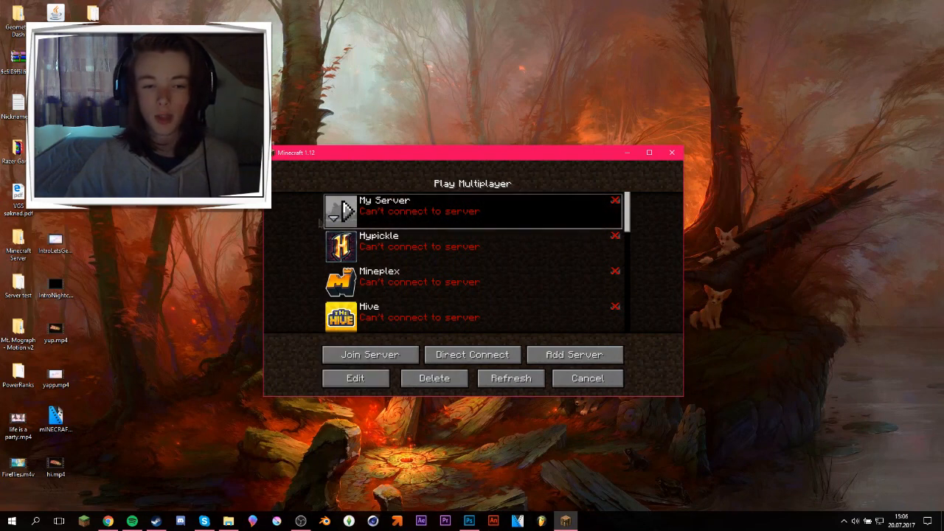
left_click(511, 377)
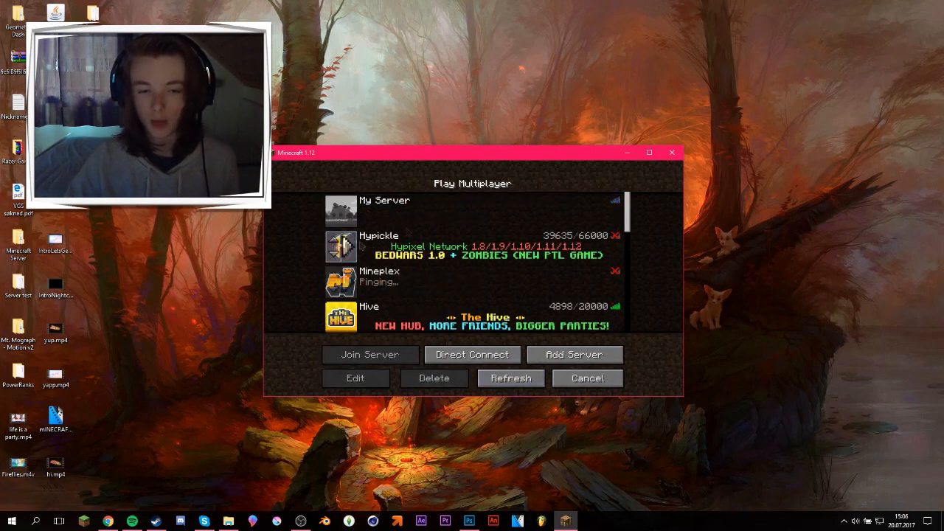
left_click(510, 378)
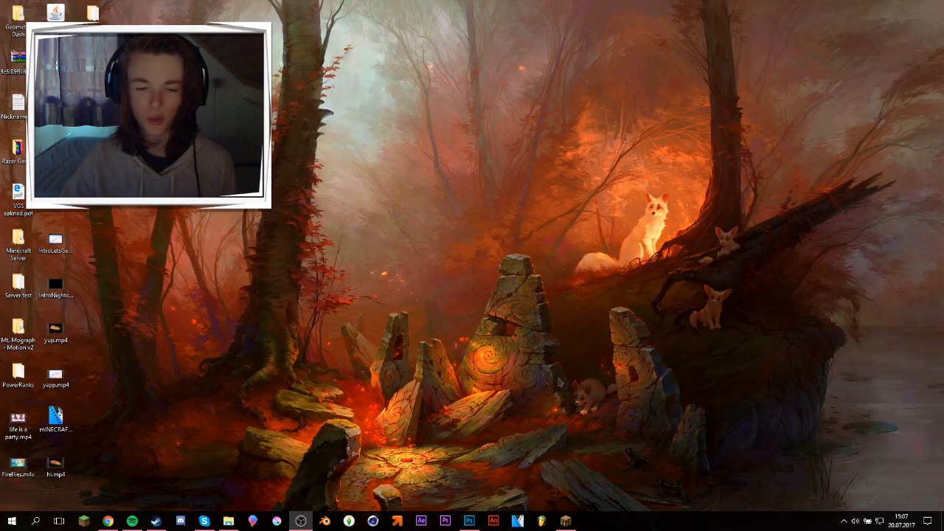
mouse_move(608, 396)
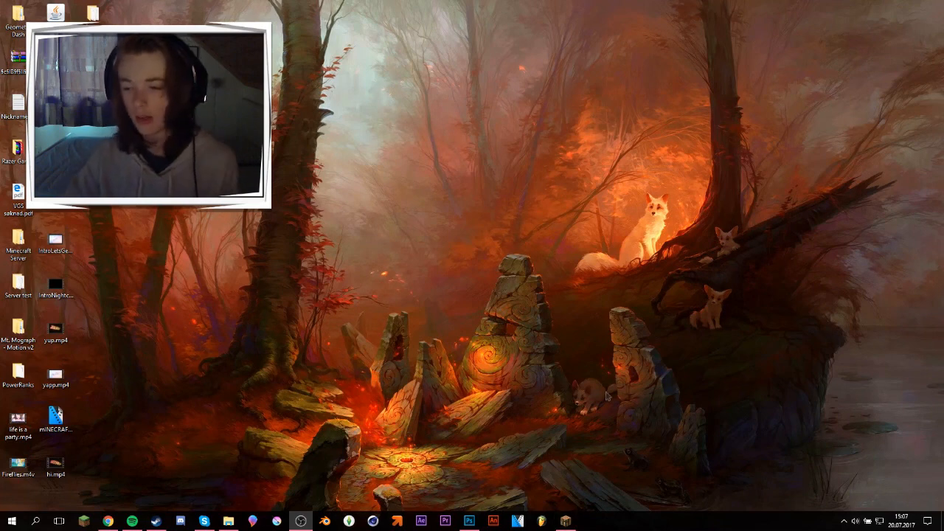
mouse_move(613, 299)
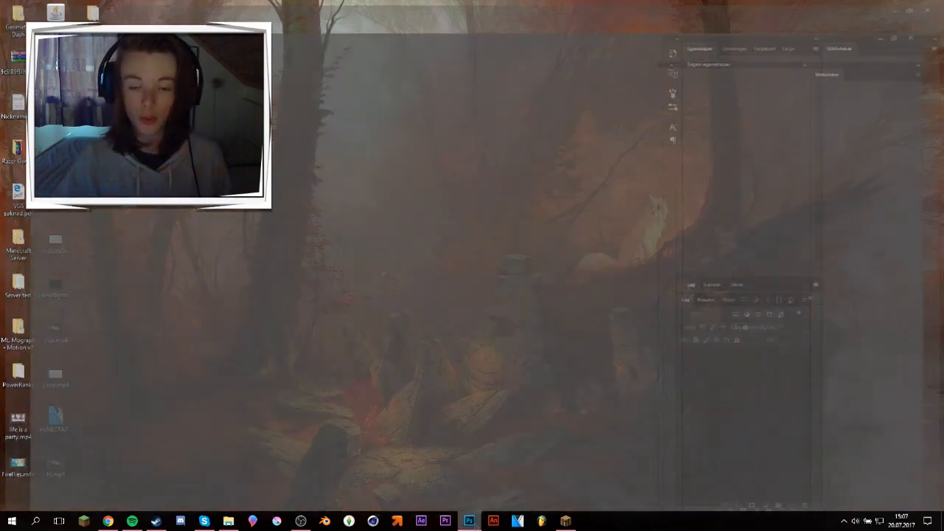
- Begin a new 64 × 64 pixel document and select its resolution value
left_click(469, 522)
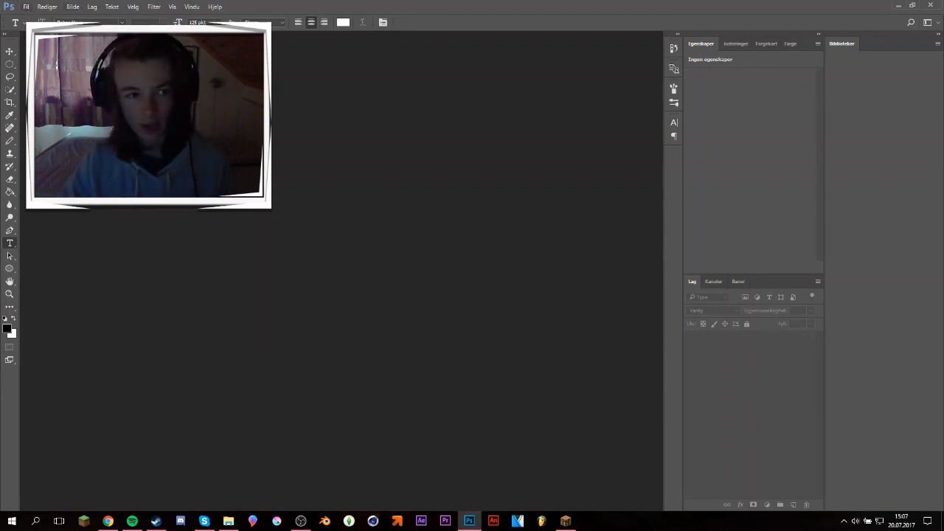
left_click(26, 7)
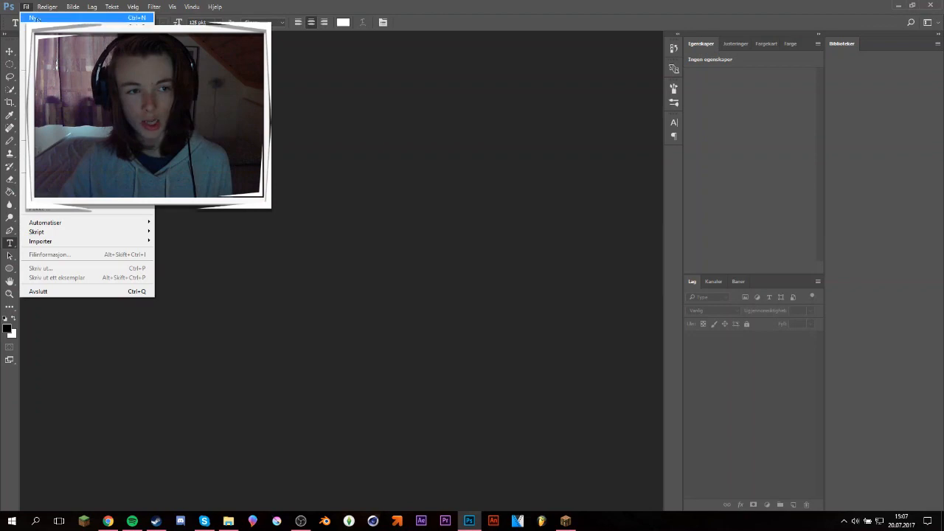
left_click(34, 18)
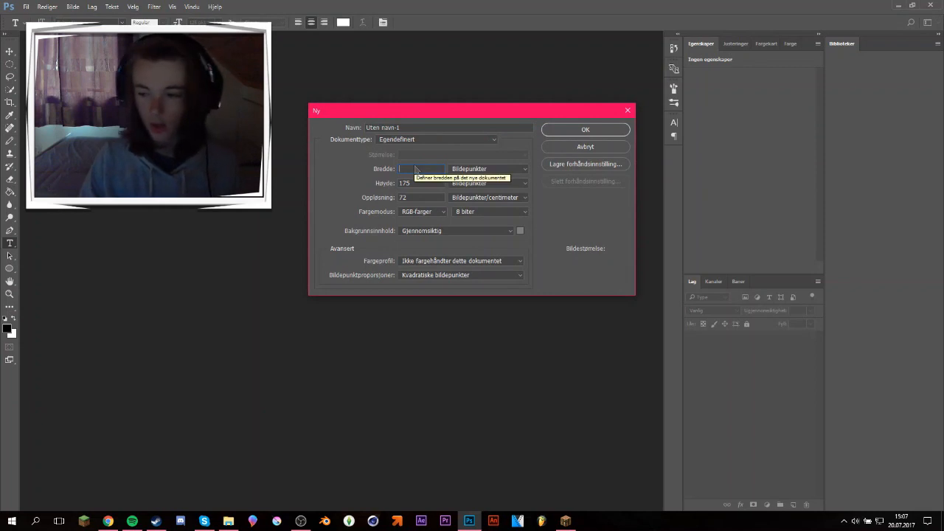
type("64")
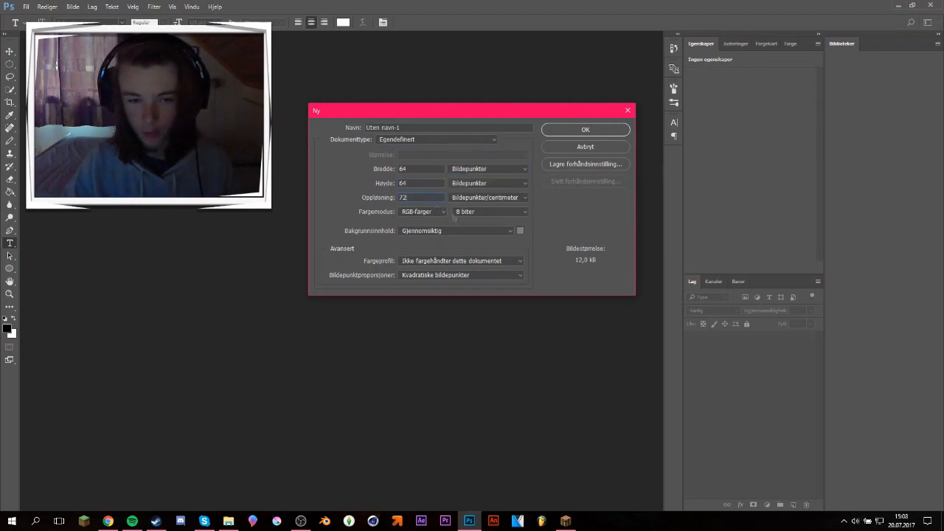
triple_click(420, 197)
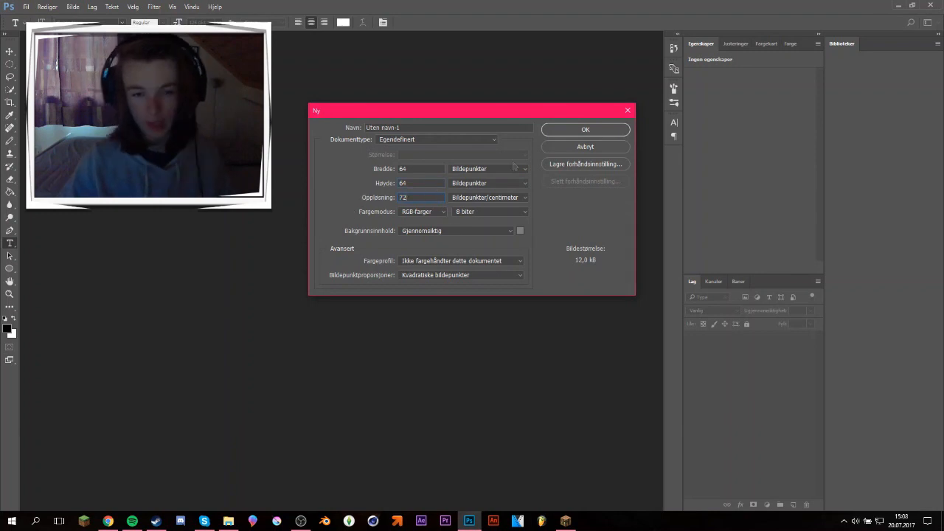
mouse_move(433, 216)
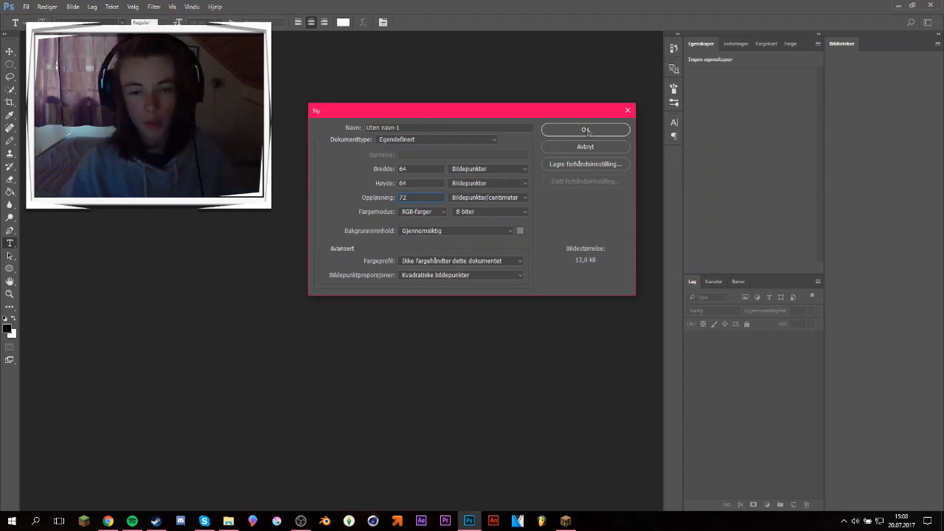
- Create the 64×64 transparent document and scroll the font list toward Shiny Eyes
left_click(585, 130)
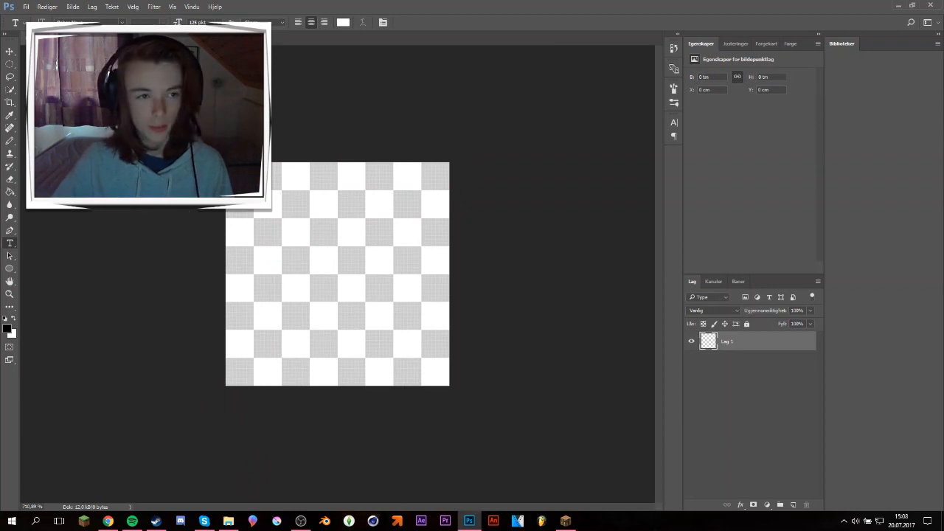
left_click(81, 22)
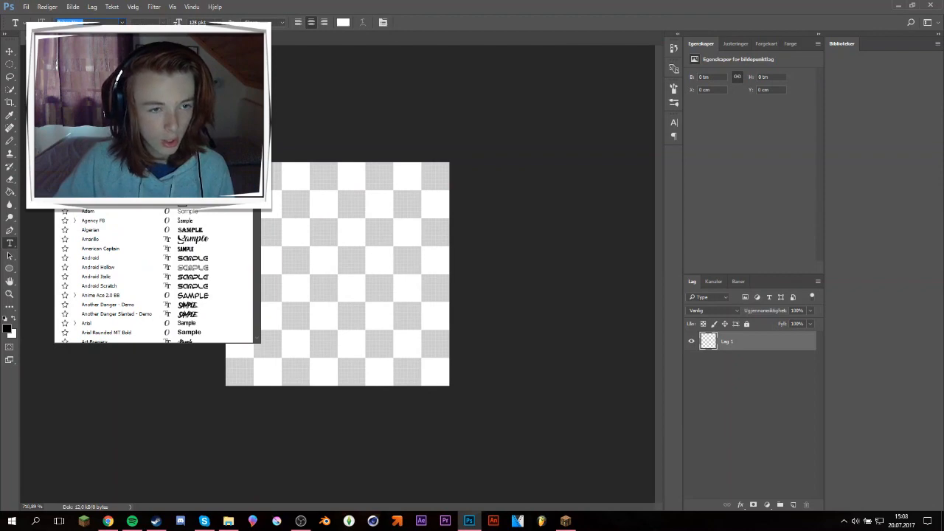
scroll("down", 3)
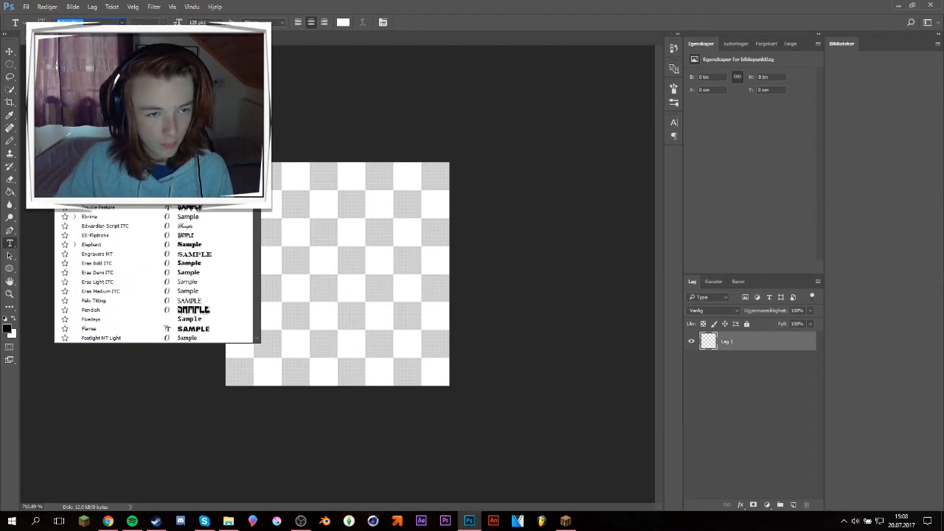
scroll("down", 3)
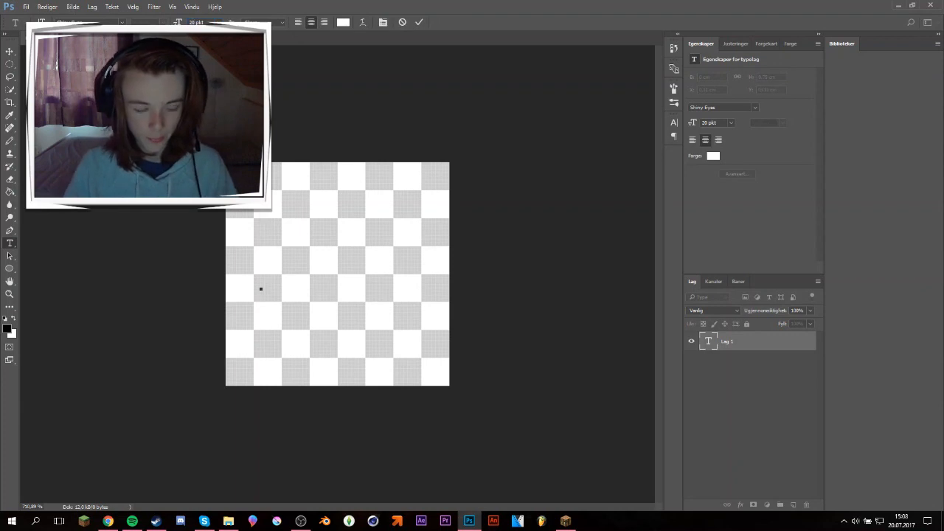
- Commit the letter M, then scale it up to fill the canvas
left_click(261, 288)
type("M")
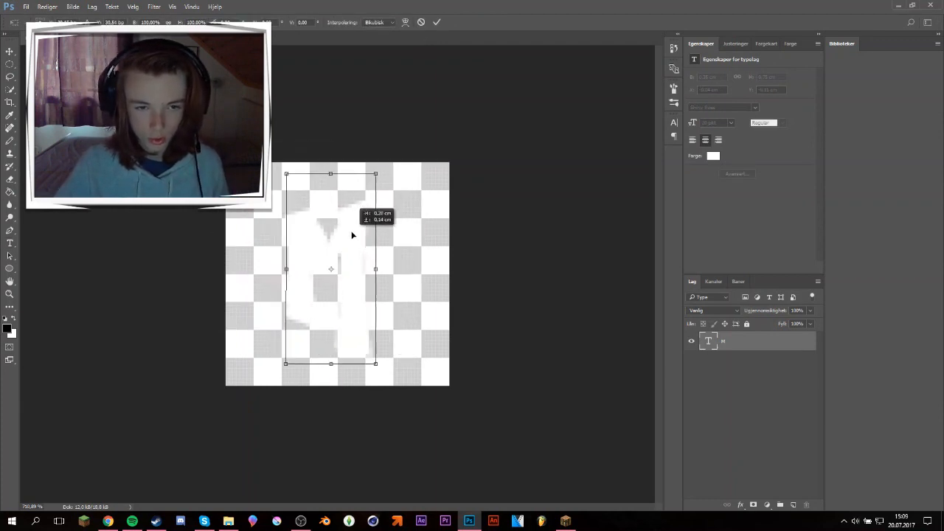
left_click(436, 23)
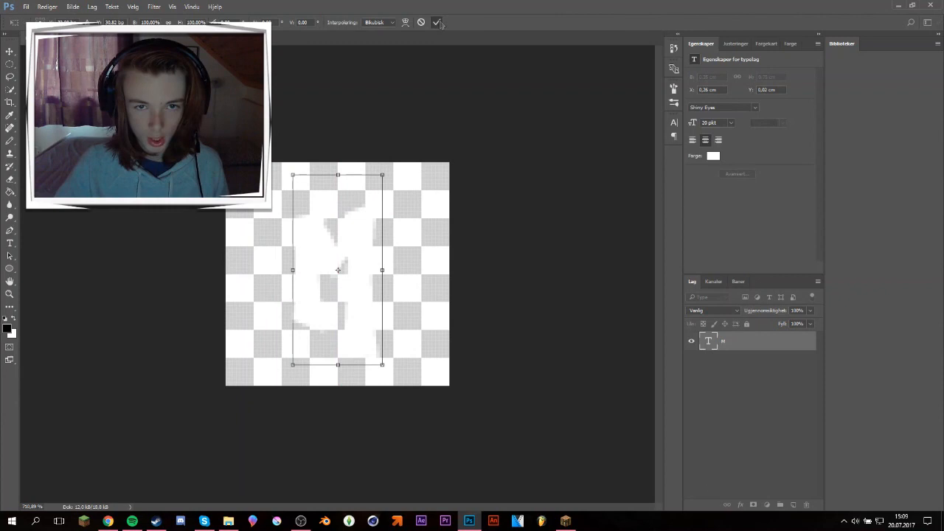
left_click(436, 22)
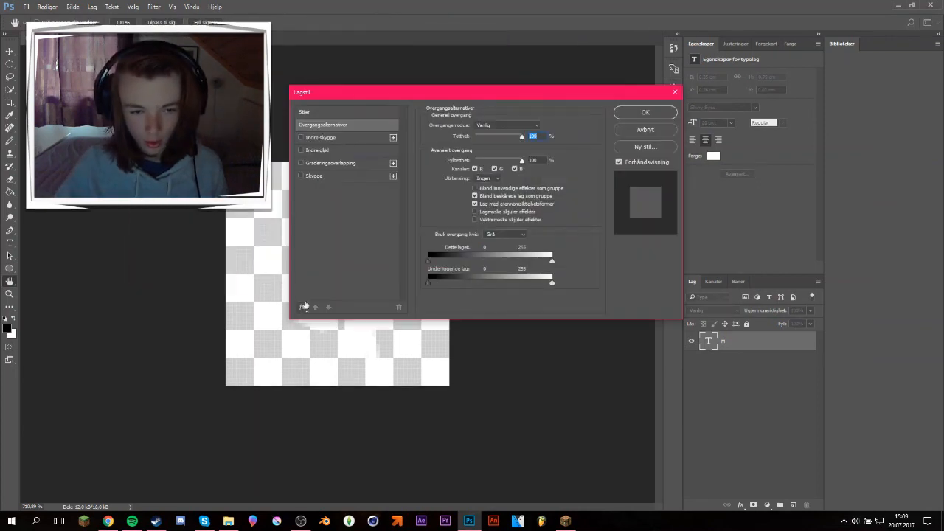
- Add an outside stroke to the M and move the Layer Style dialog aside
left_click(301, 138)
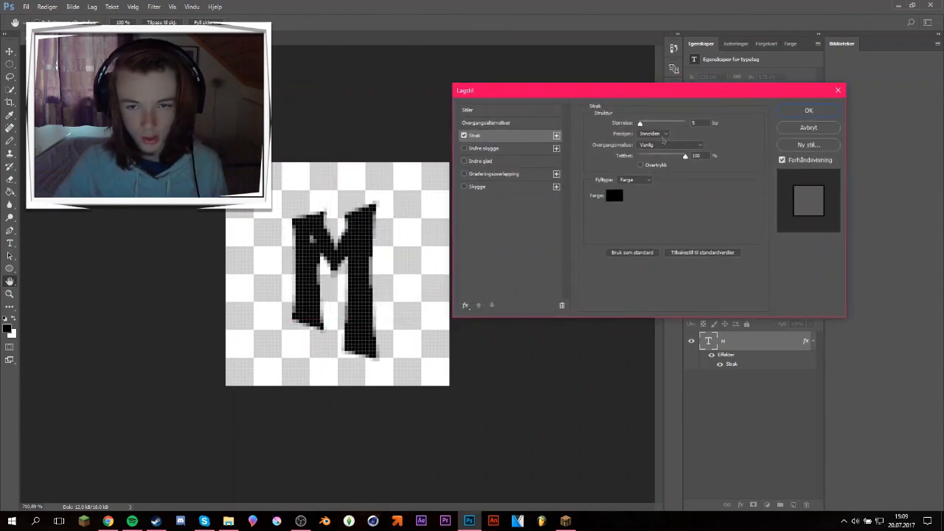
left_click(653, 134)
type("75")
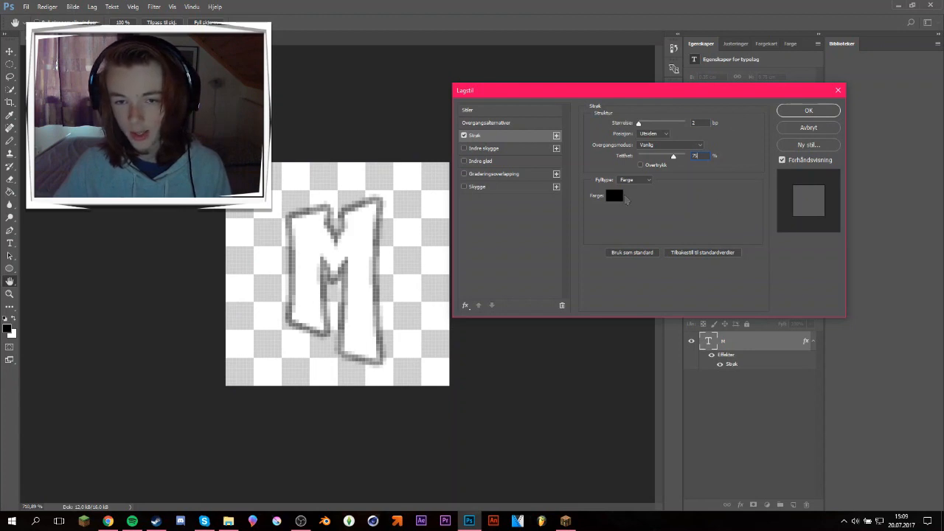
left_click_drag(649, 90, 625, 71)
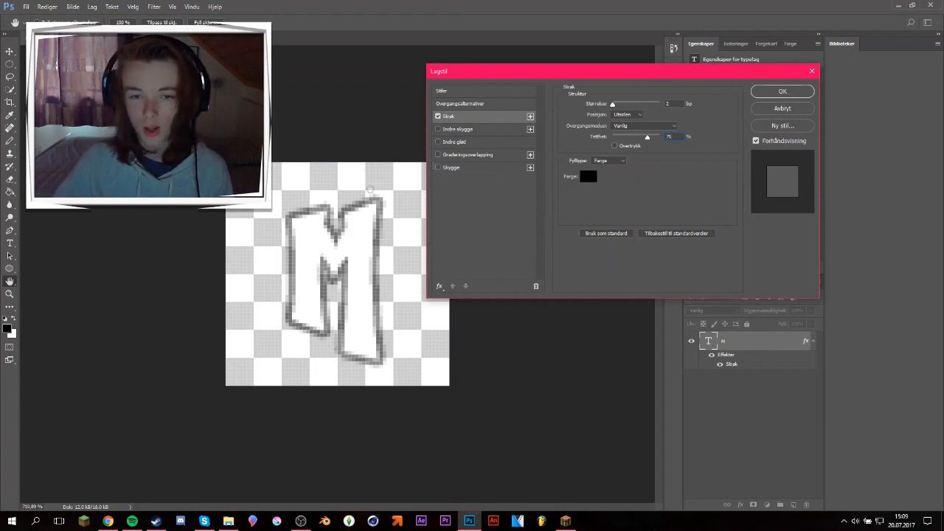
mouse_move(467, 166)
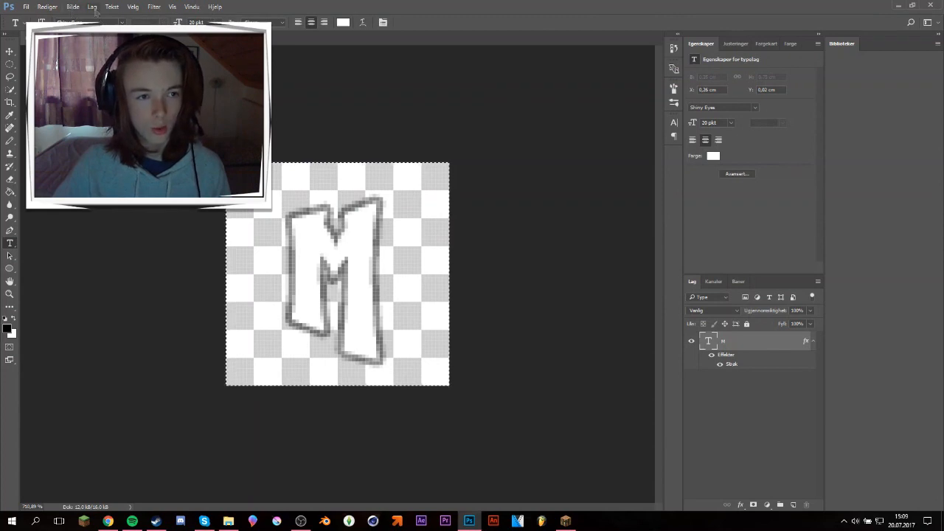
- Align the M layer to the selection's horizontal centers
left_click(92, 7)
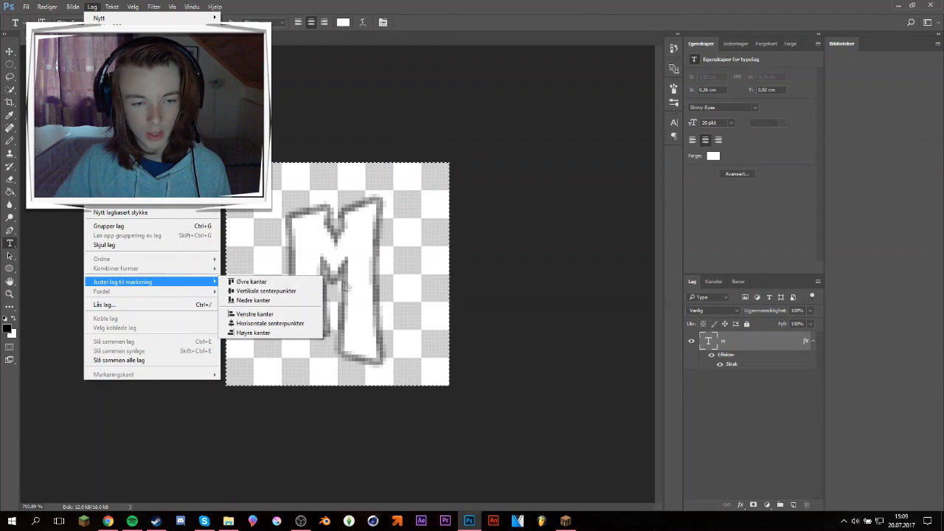
left_click(266, 282)
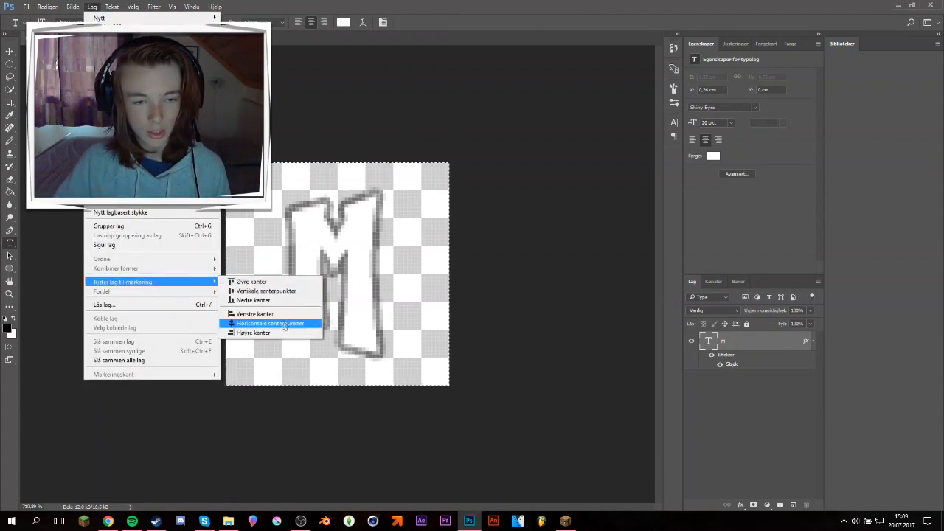
left_click(269, 323)
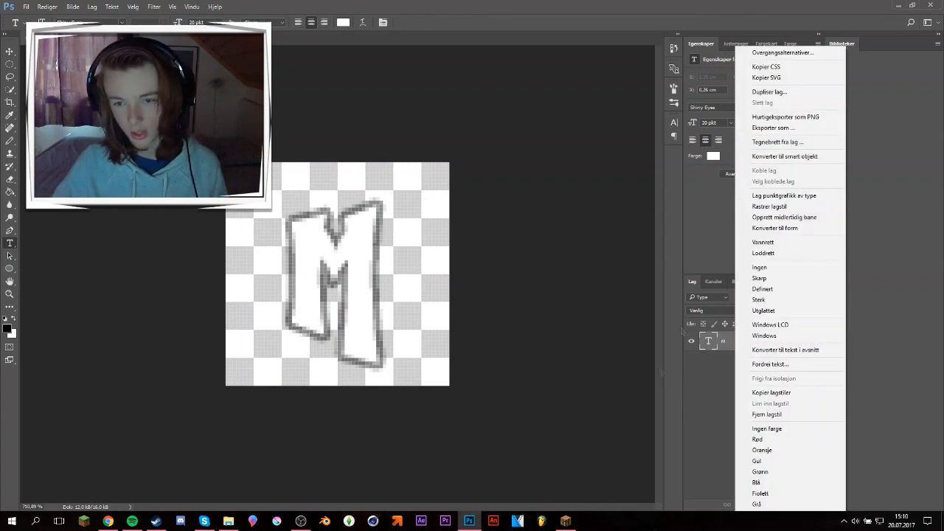
- Duplicate the M text layer as 'M kopi'
left_click(769, 91)
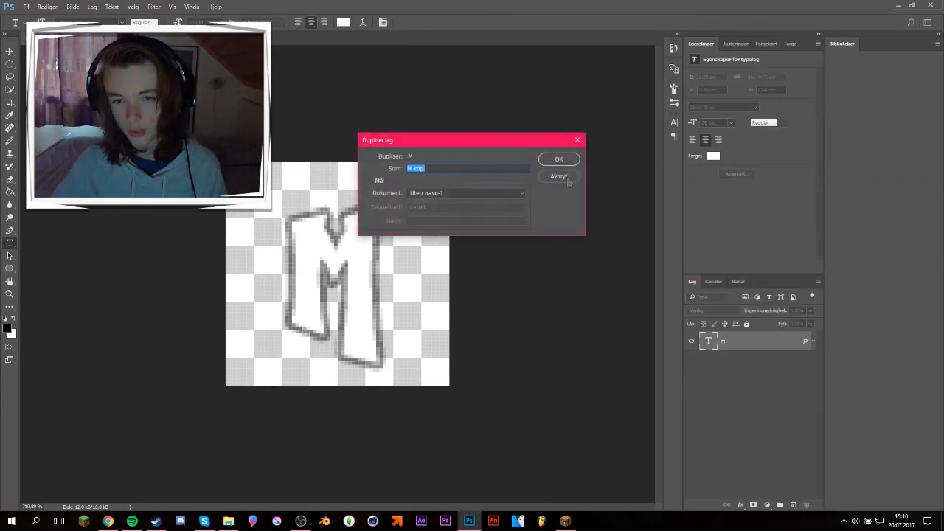
left_click(558, 158)
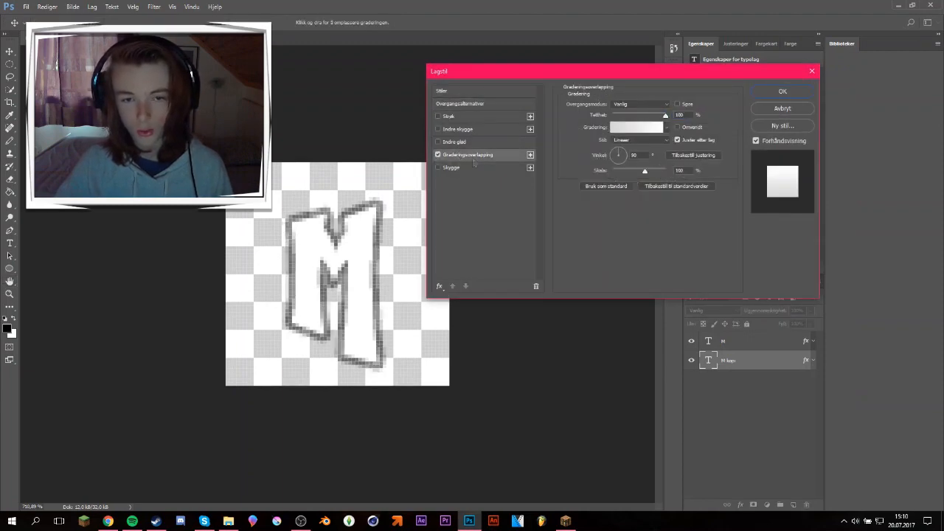
- Set the copy's gradient overlay stops to black and white
left_click(638, 127)
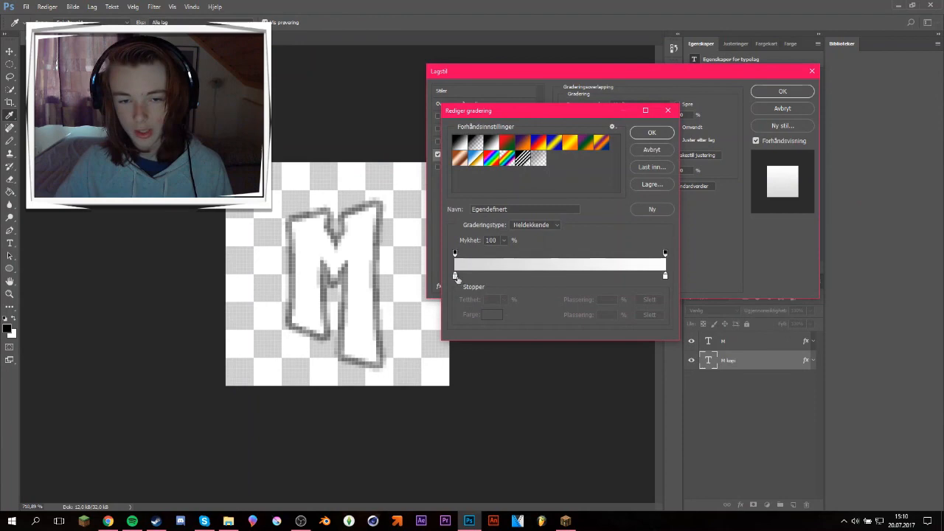
left_click(492, 314)
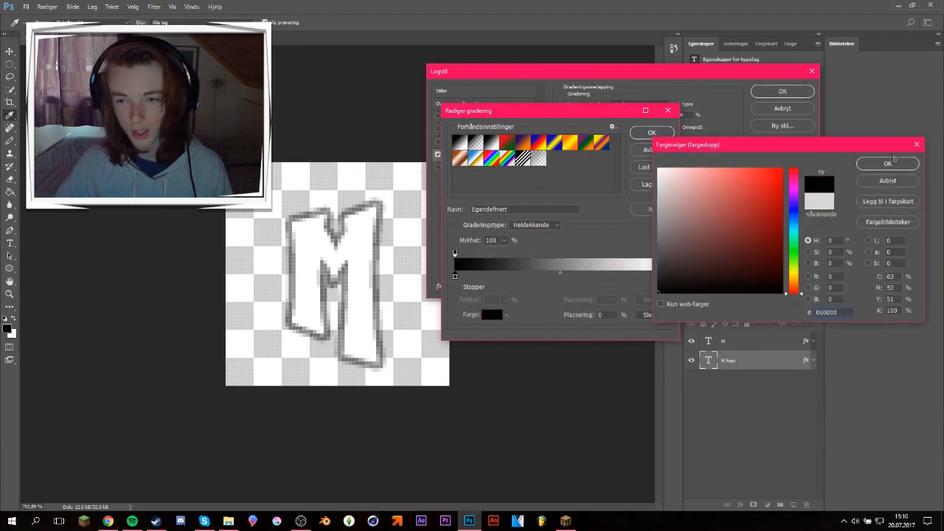
left_click(887, 163)
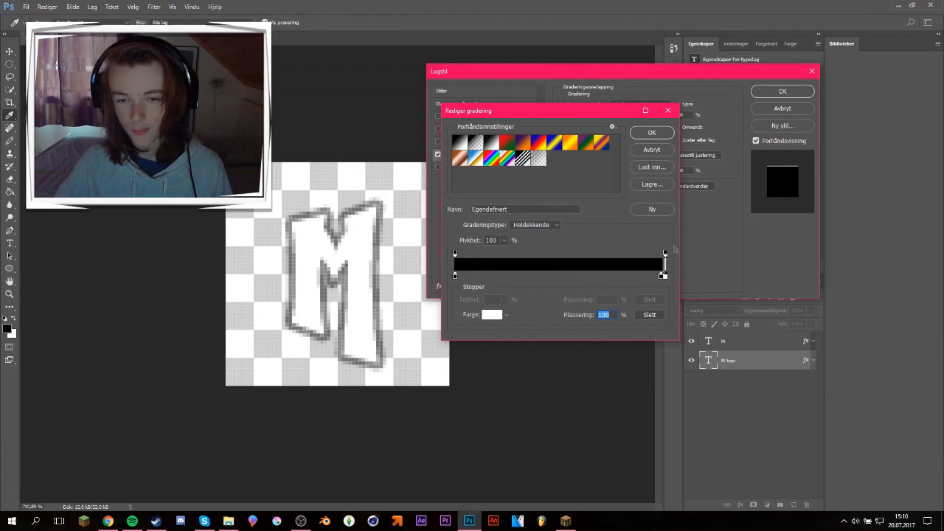
mouse_move(664, 279)
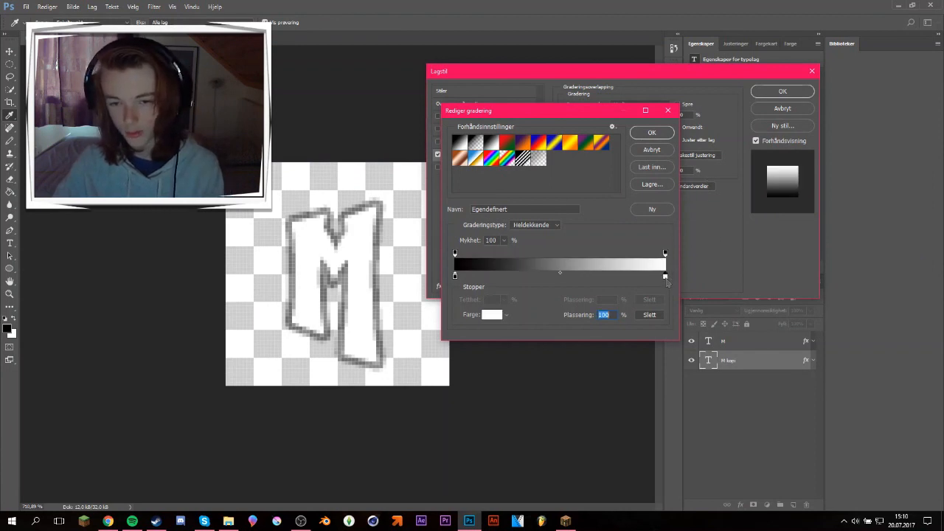
left_click(492, 315)
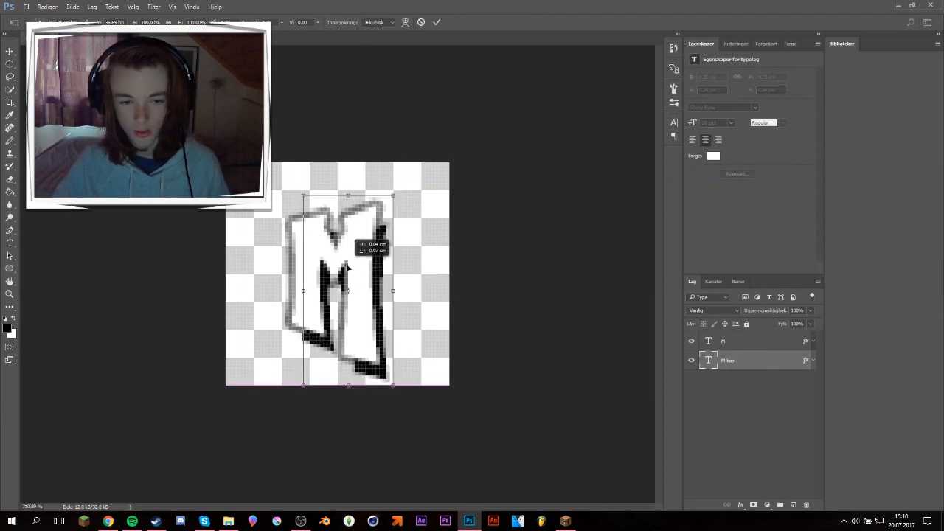
- Commit the copy's offset, then set its gradient overlay to black at 75% opacity
left_click(436, 22)
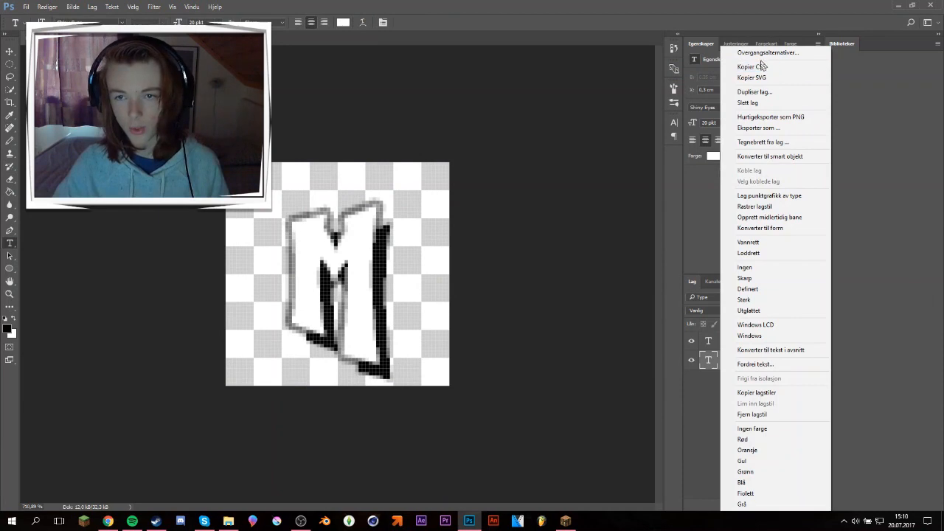
left_click(767, 52)
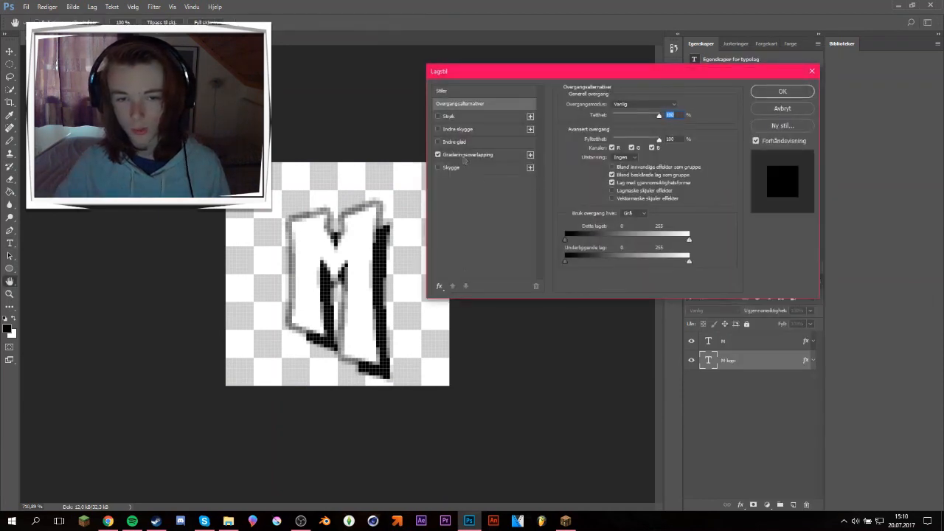
left_click(467, 154)
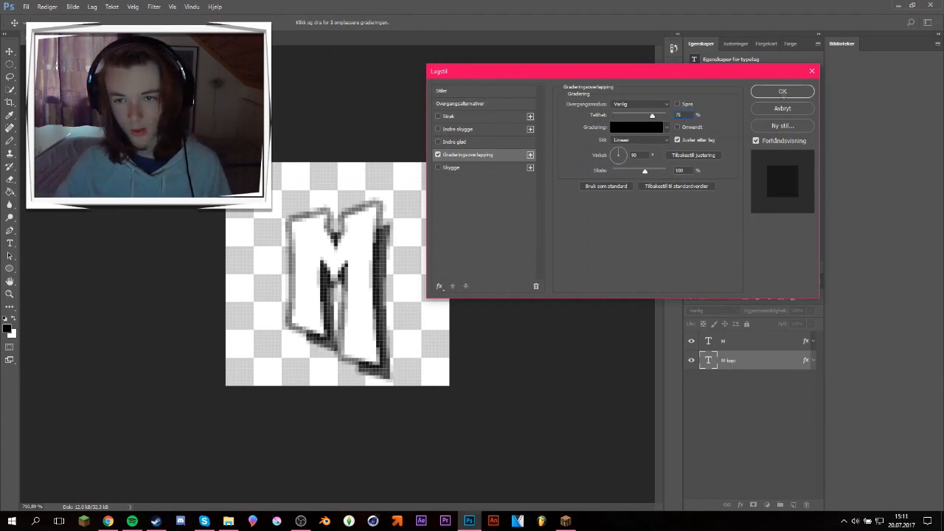
left_click(782, 91)
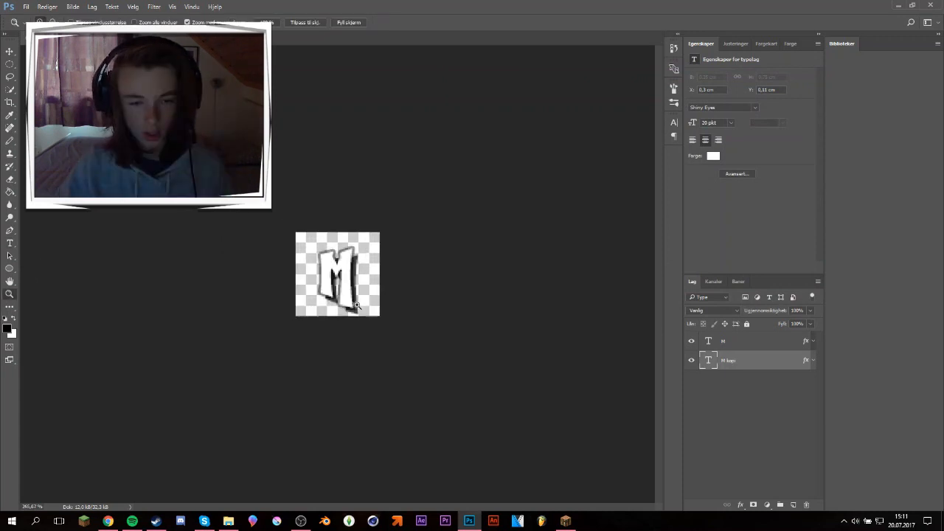
- Zoom in, select the M kopi layer, and start a free transform on it
left_click(10, 51)
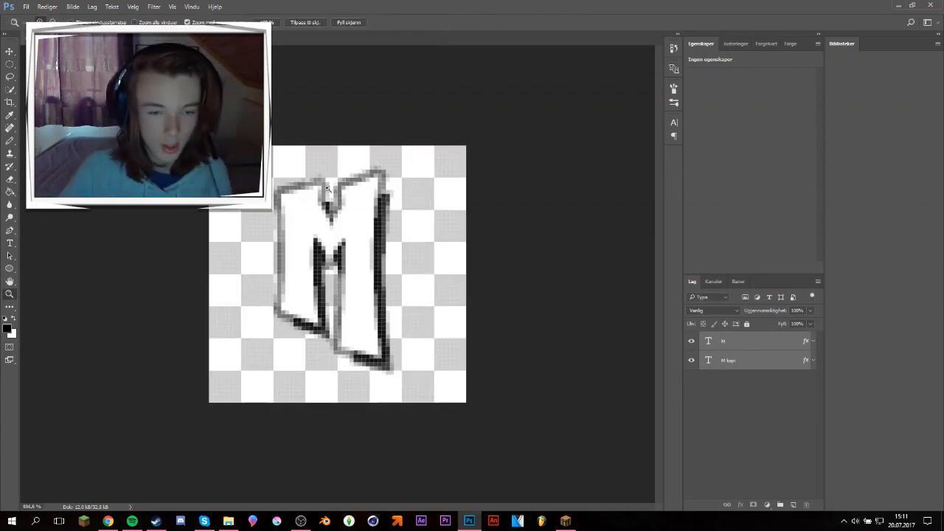
left_click(728, 360)
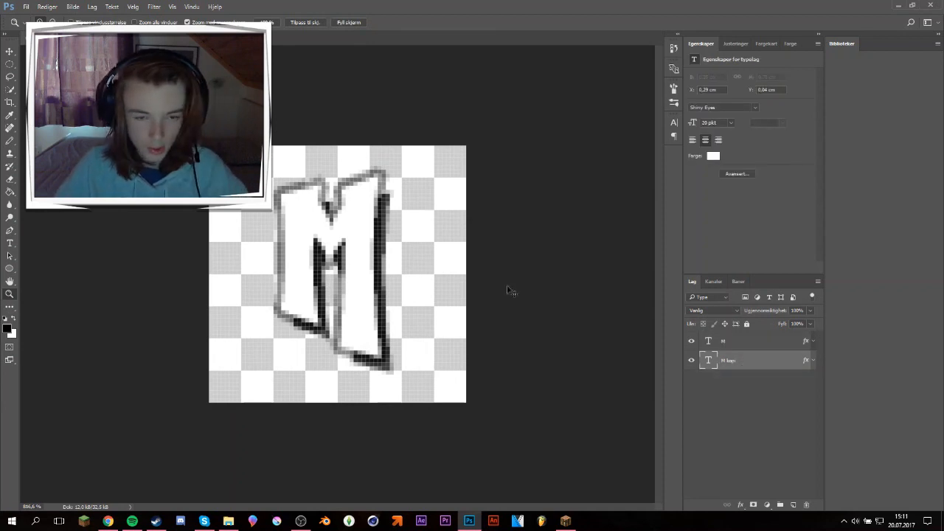
key("ctrl+t")
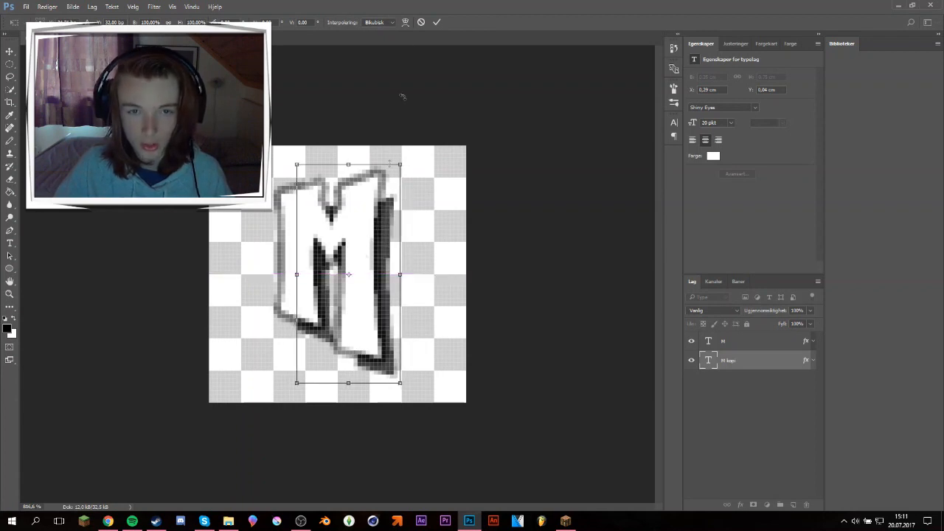
- Open the M layer's Blending Options and enable a dark Stroke outline
right_click(723, 341)
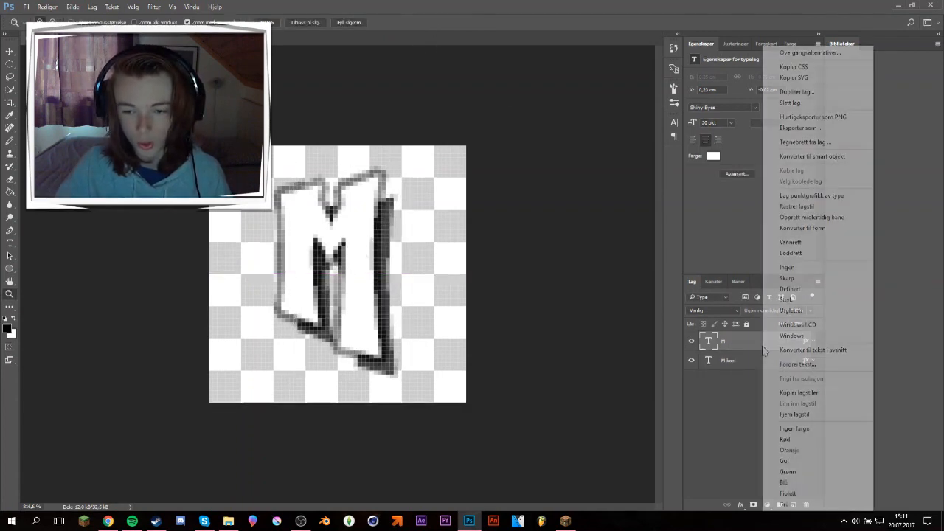
left_click(809, 51)
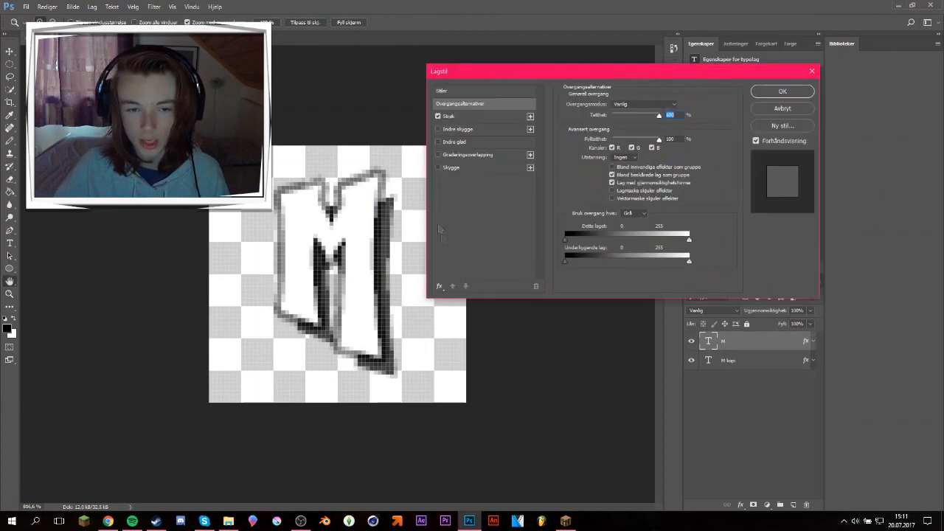
left_click(438, 167)
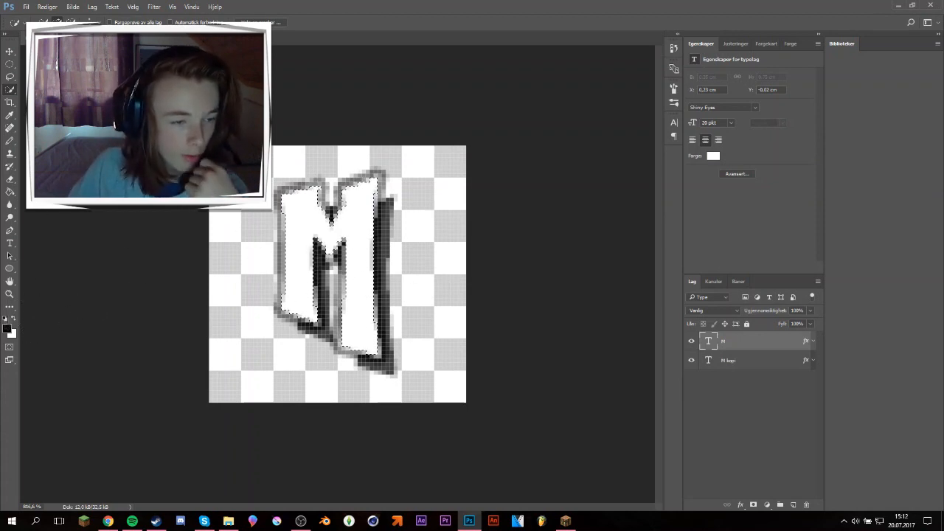
- Set the foreground colour to bright yellow fcff00
left_click(712, 156)
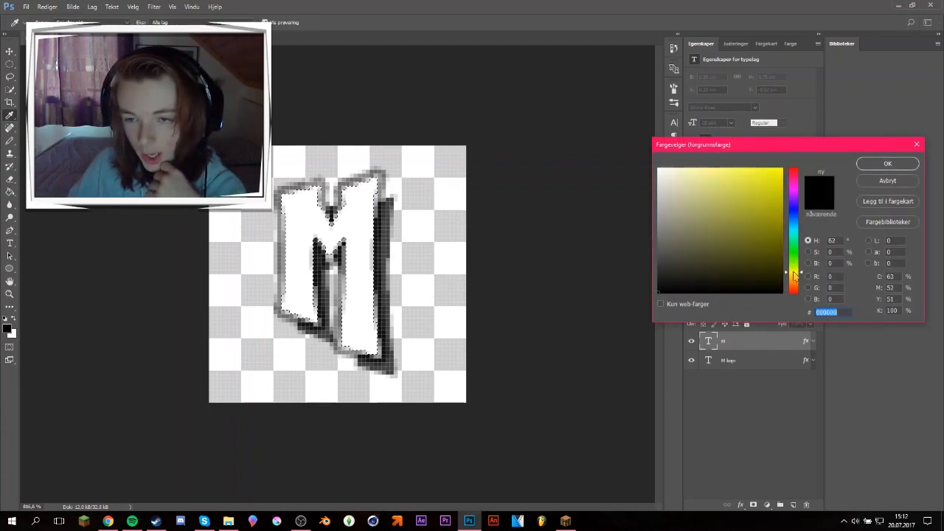
left_click(781, 174)
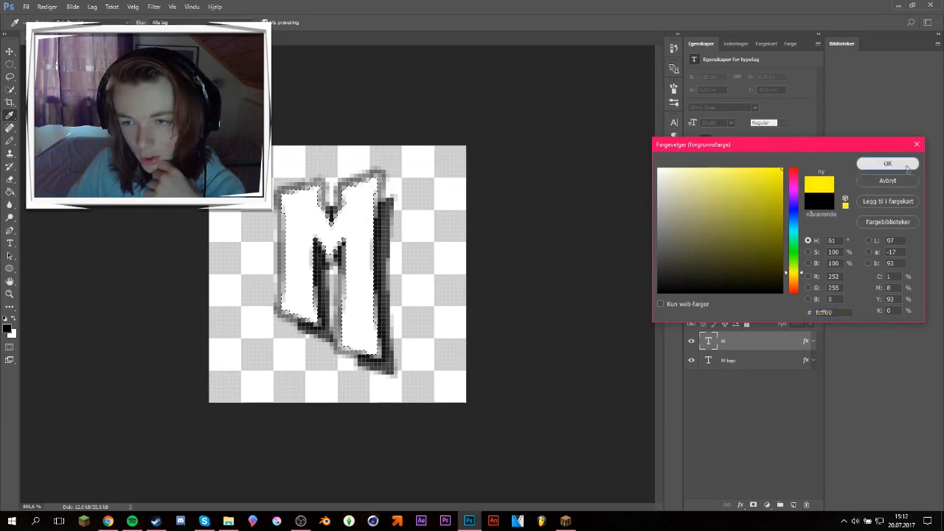
left_click(888, 163)
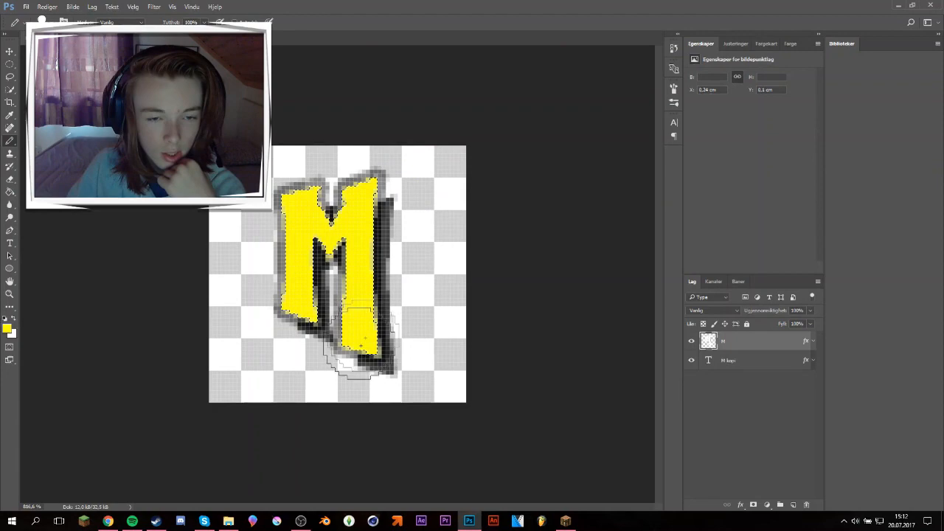
- Set foreground to deeper yellow ffde00 and background to orange ffbc07
left_click(14, 332)
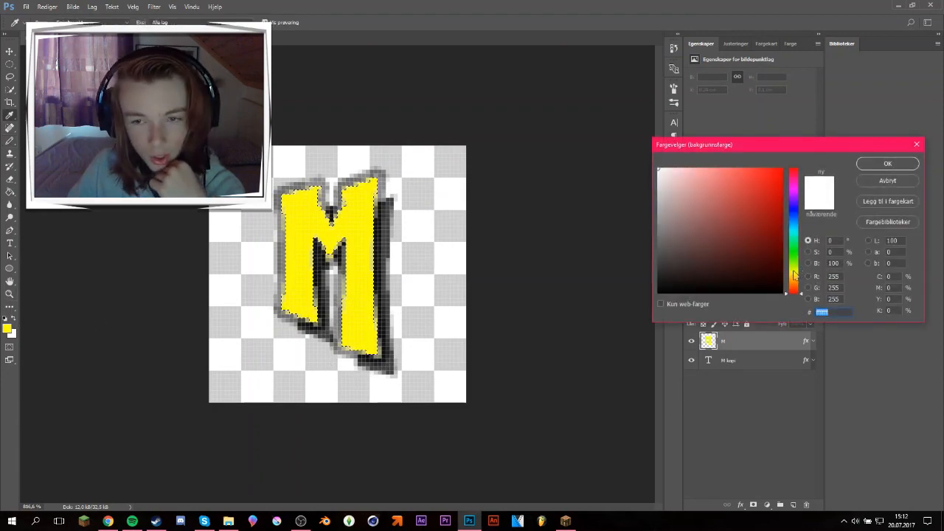
left_click(888, 163)
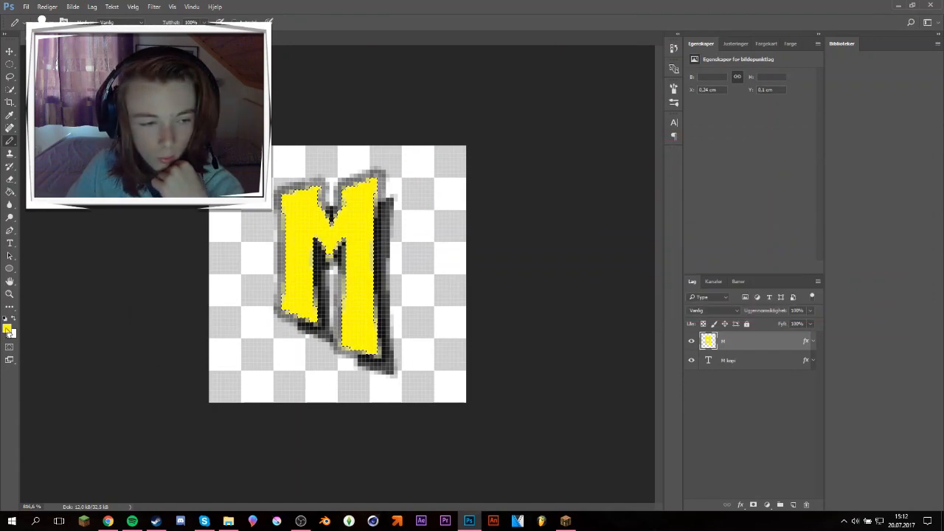
left_click(7, 327)
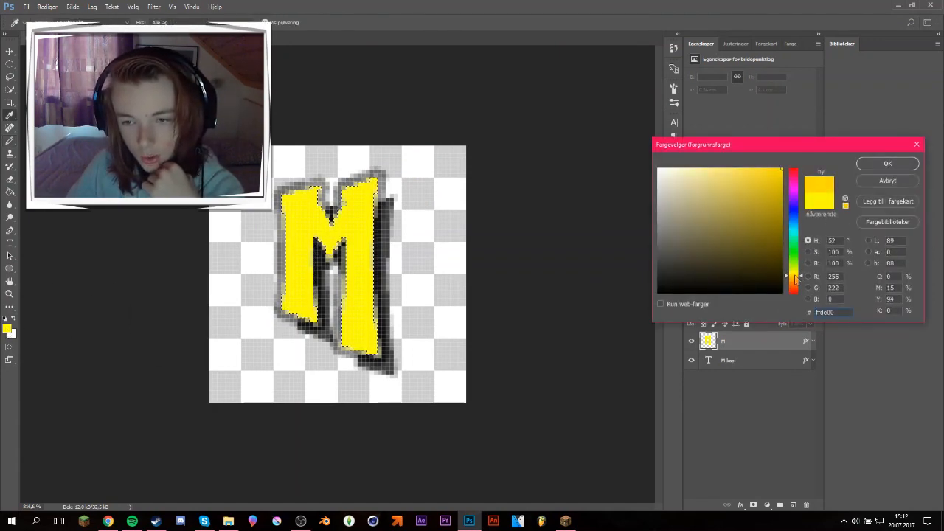
left_click(887, 163)
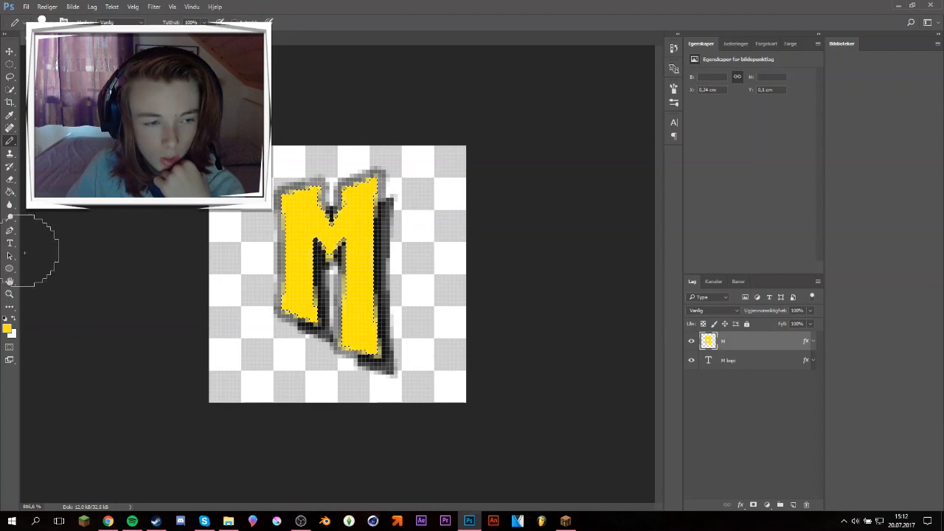
left_click(12, 334)
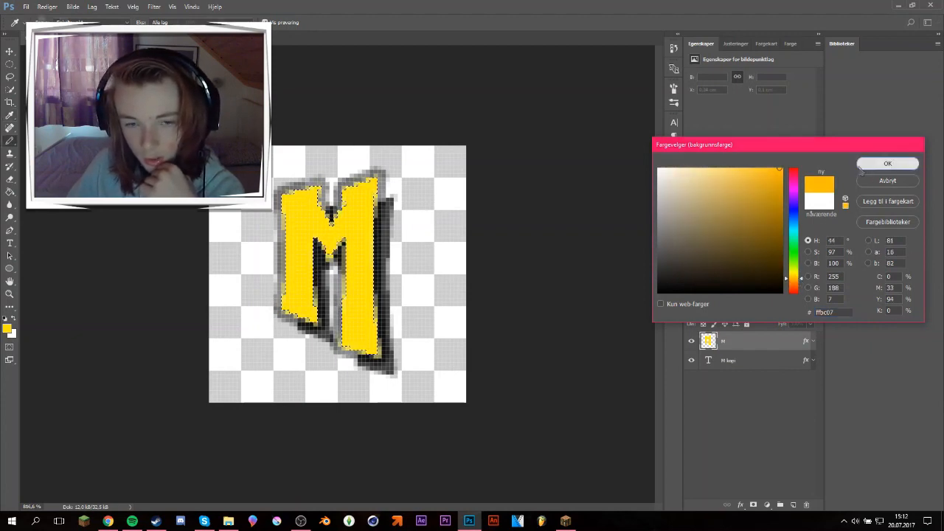
left_click(888, 163)
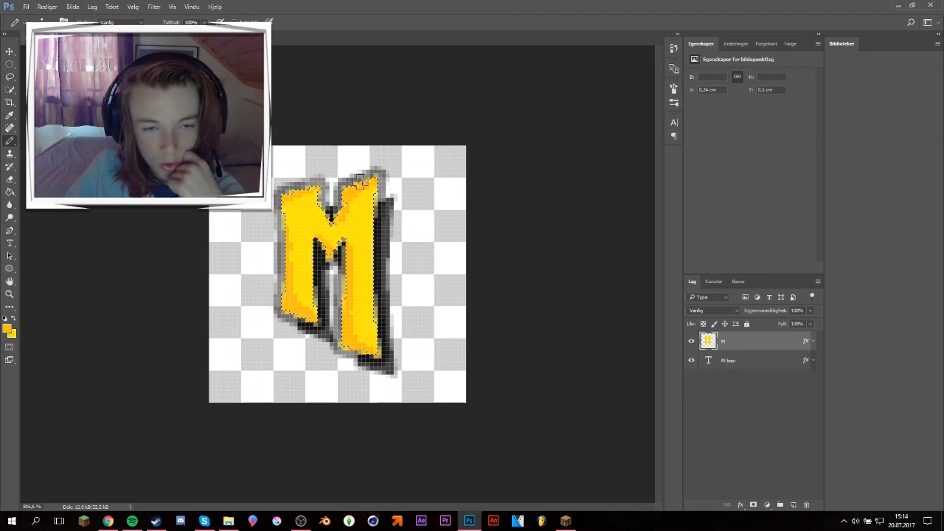
mouse_move(597, 270)
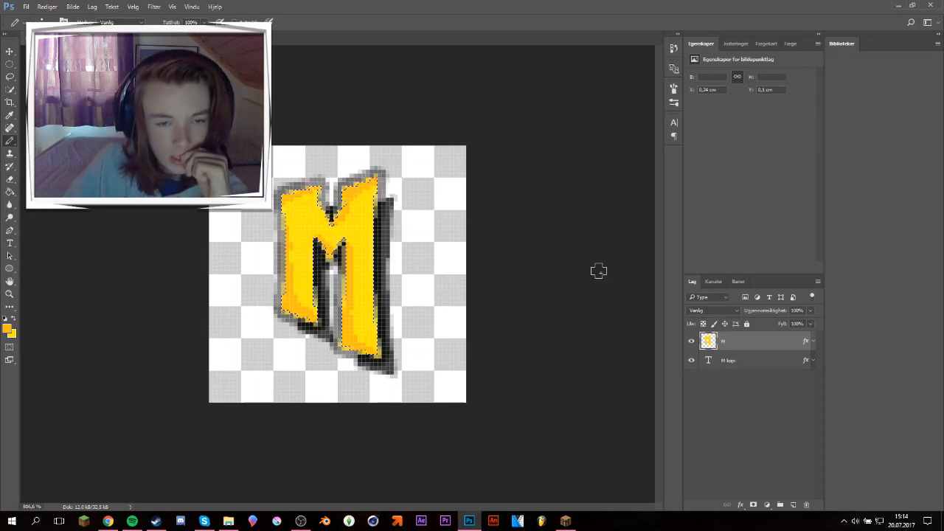
mouse_move(542, 231)
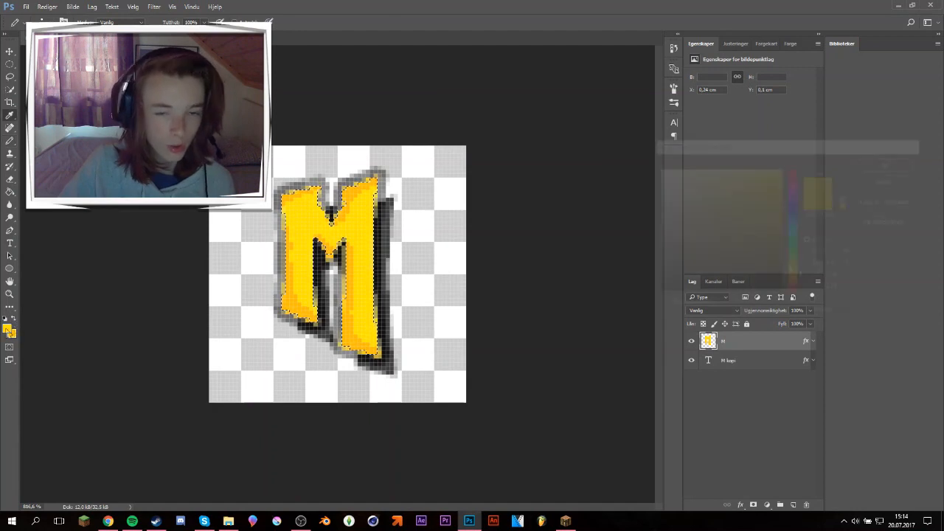
- Choose a light yellow foreground colour for the M highlights
left_click(10, 326)
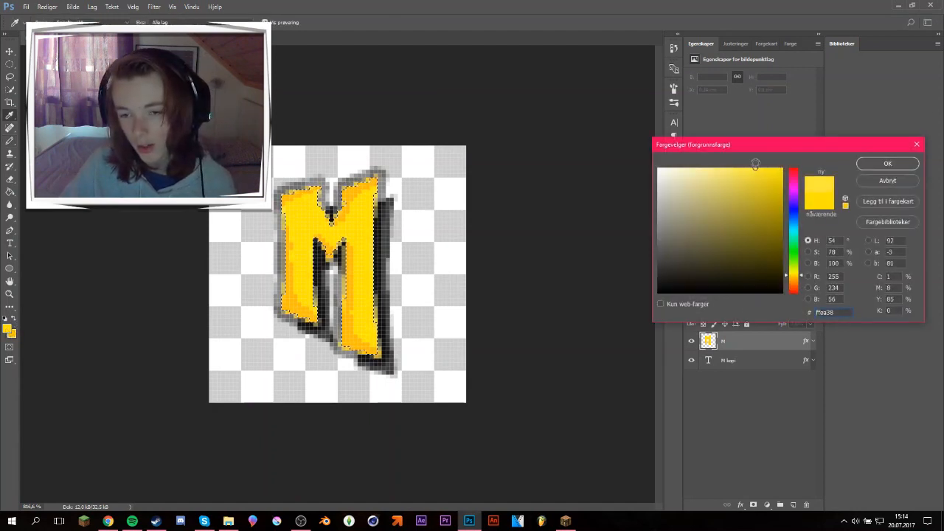
left_click(887, 163)
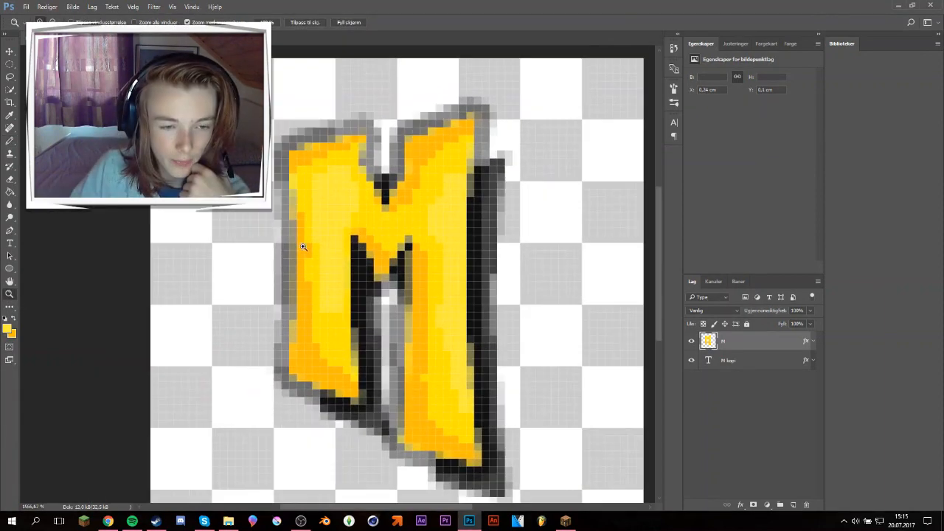
mouse_move(290, 186)
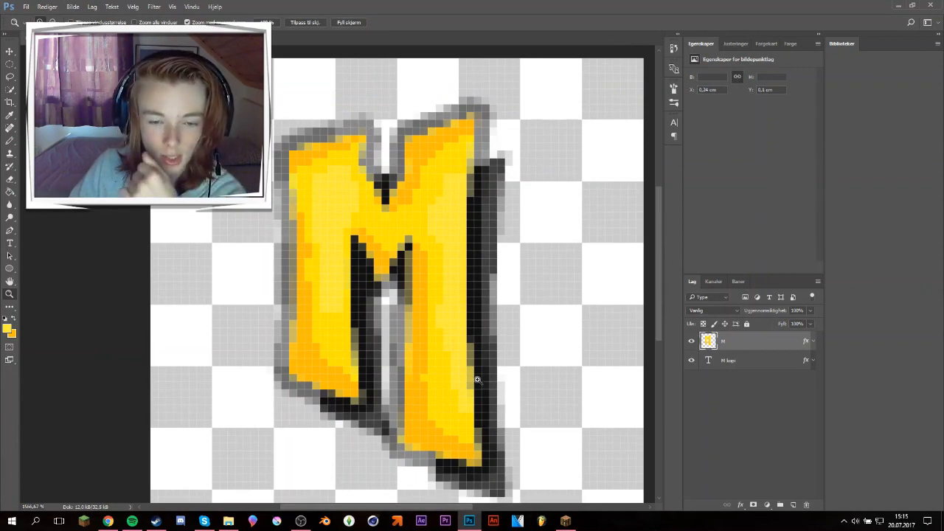
mouse_move(530, 335)
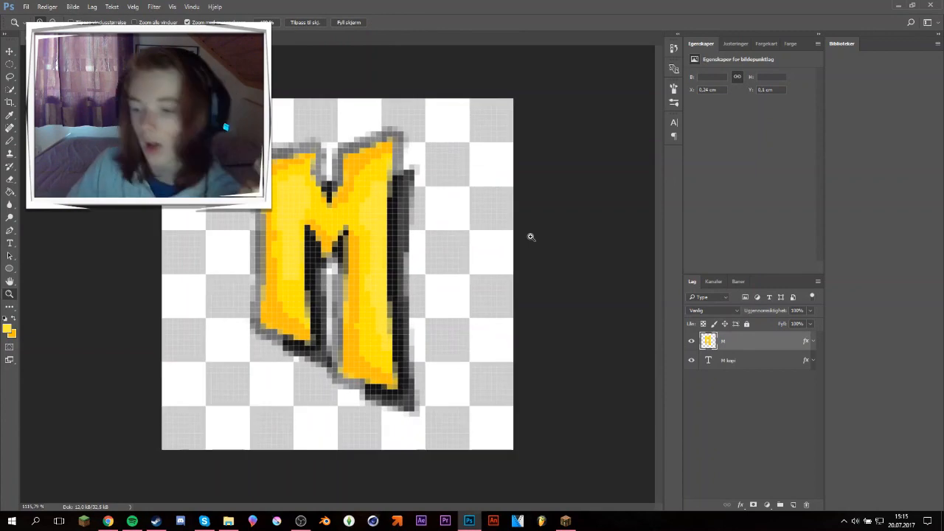
mouse_move(445, 128)
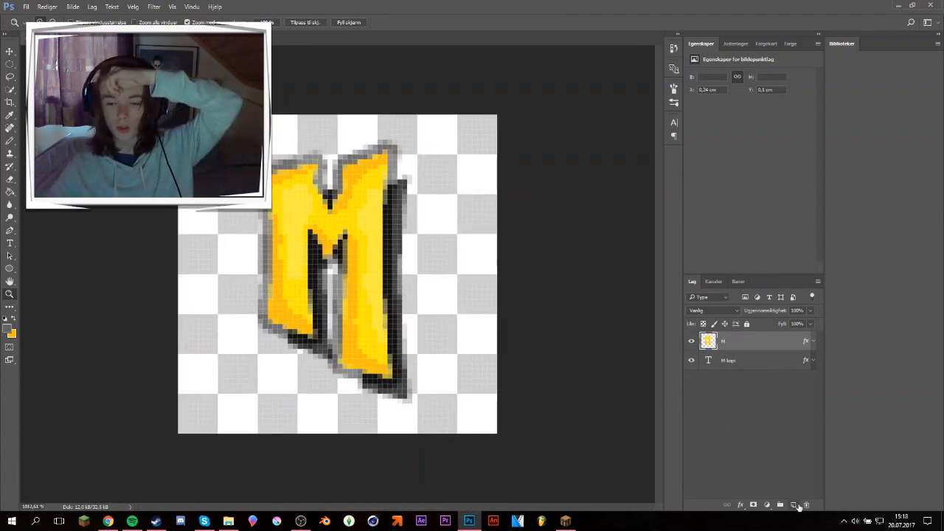
- Add a new layer with a rasterized rectangle covering the canvas
left_click(793, 504)
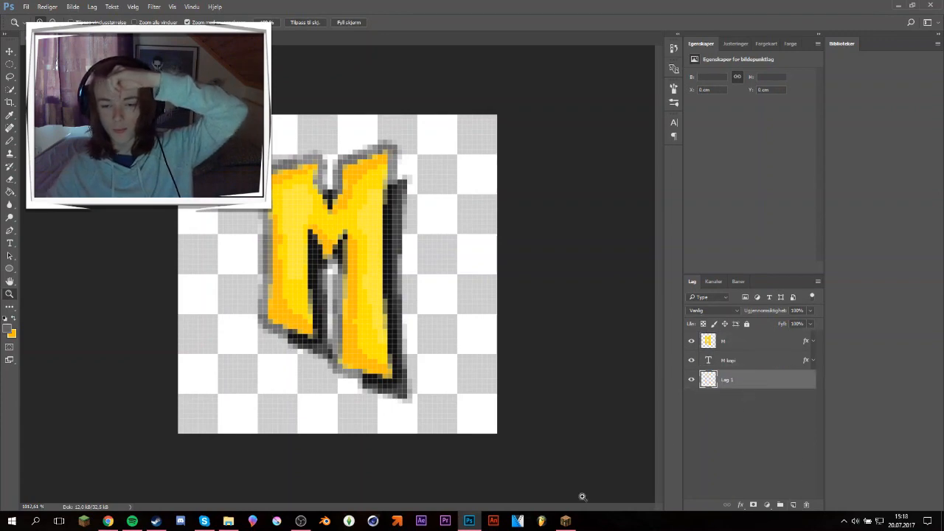
left_click(733, 379)
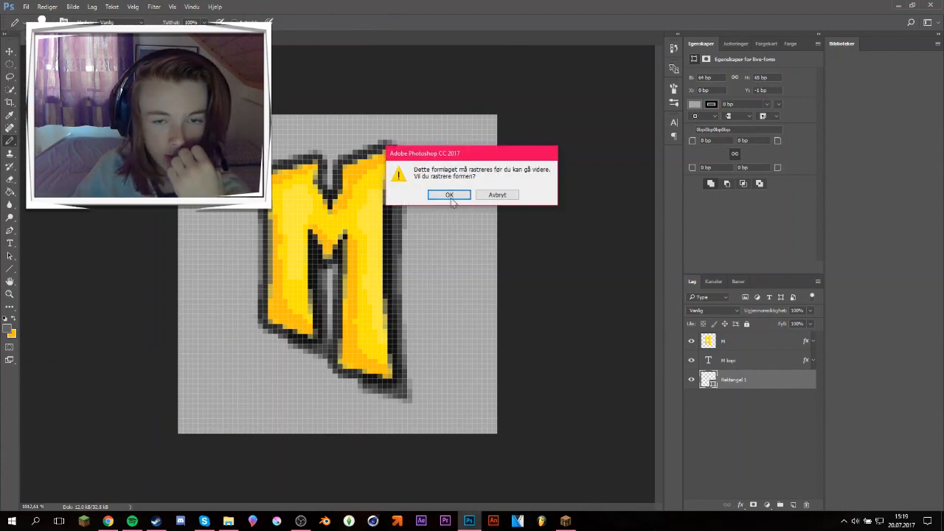
left_click(449, 195)
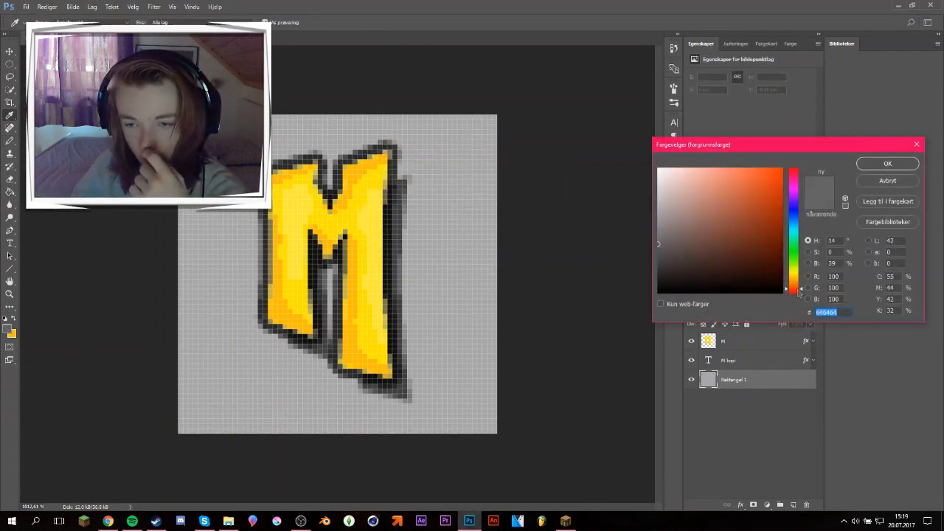
- Pick a deep red colour for the background
left_click(755, 225)
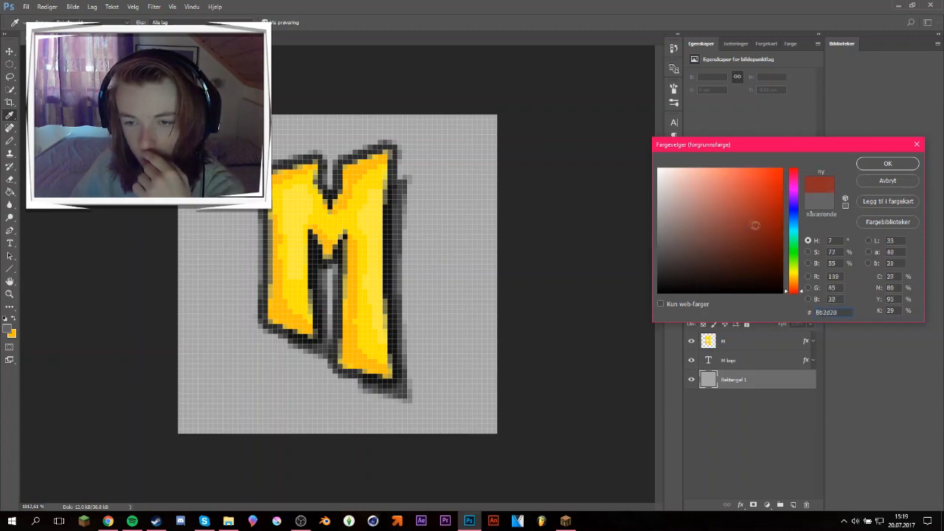
left_click(782, 241)
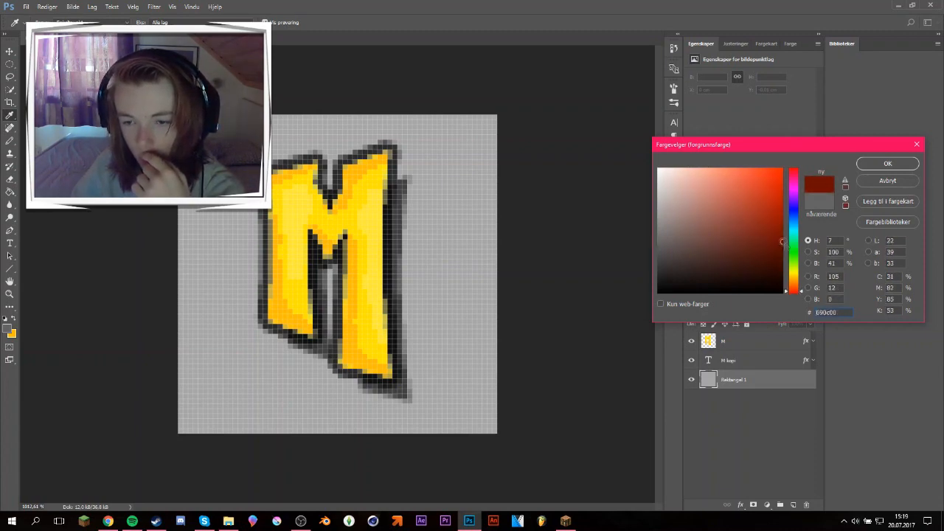
left_click(773, 226)
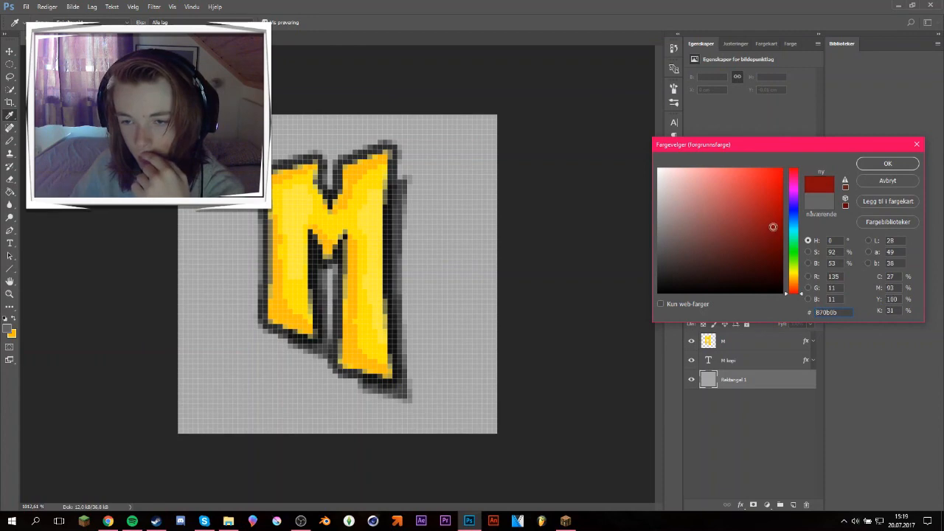
left_click(887, 163)
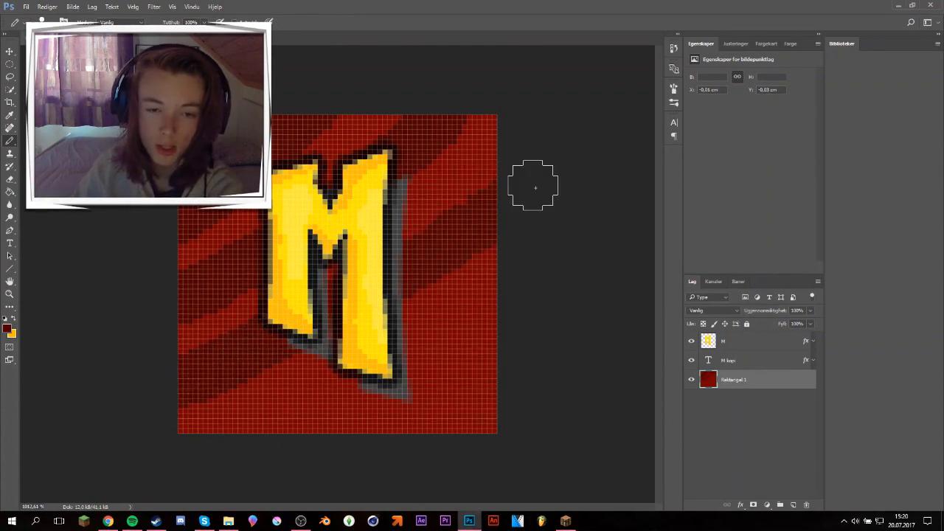
mouse_move(509, 183)
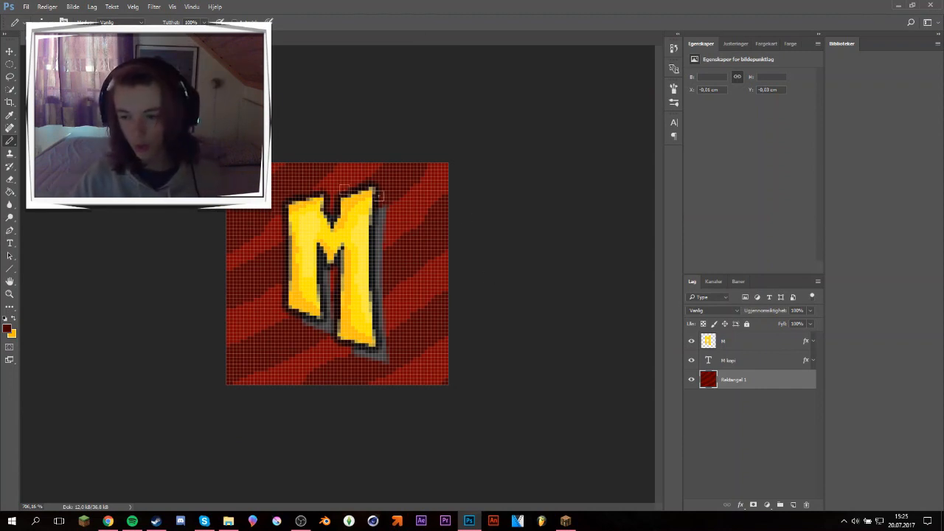
- Save the icon as server-icon.png in PNG format with default PNG options
left_click(26, 6)
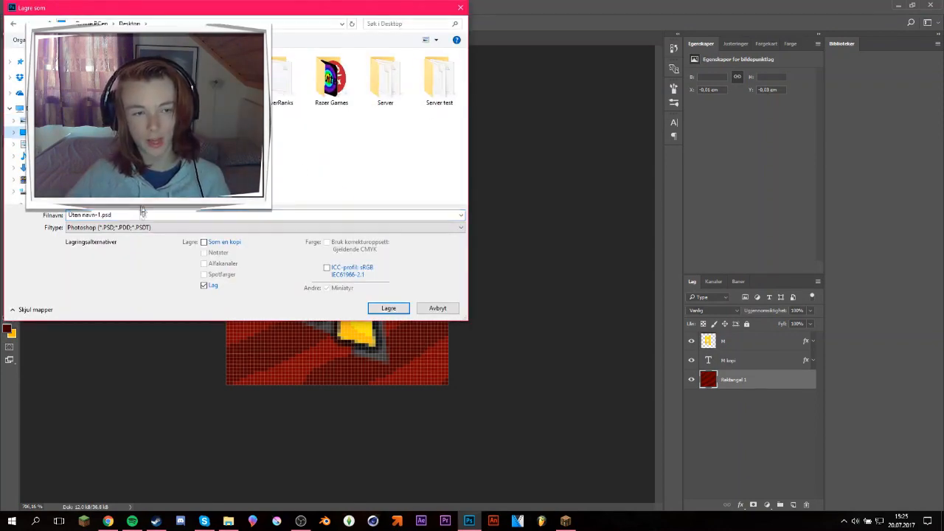
left_click(460, 227)
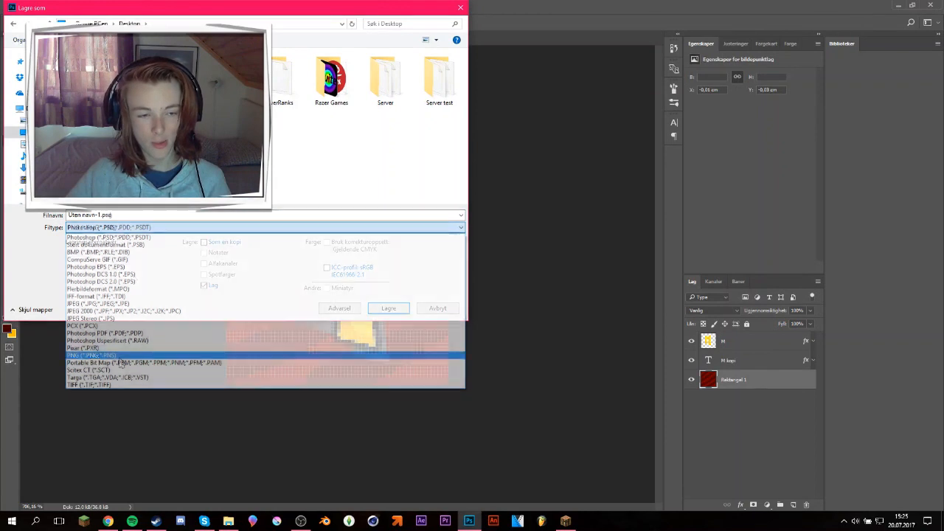
left_click(91, 354)
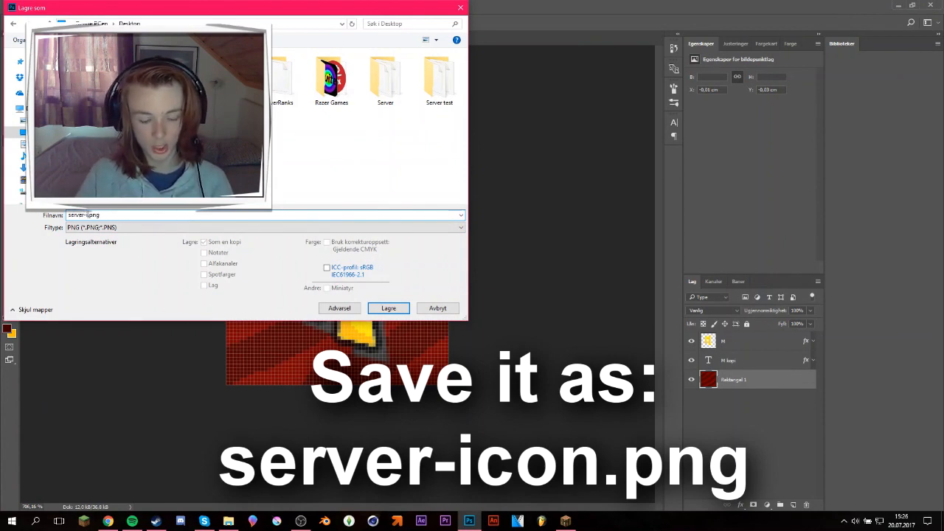
left_click(388, 307)
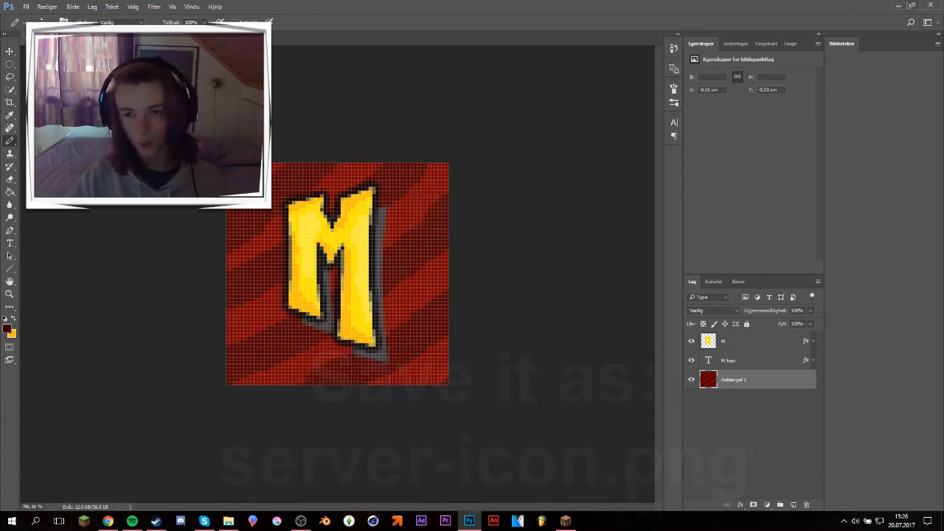
left_click(566, 521)
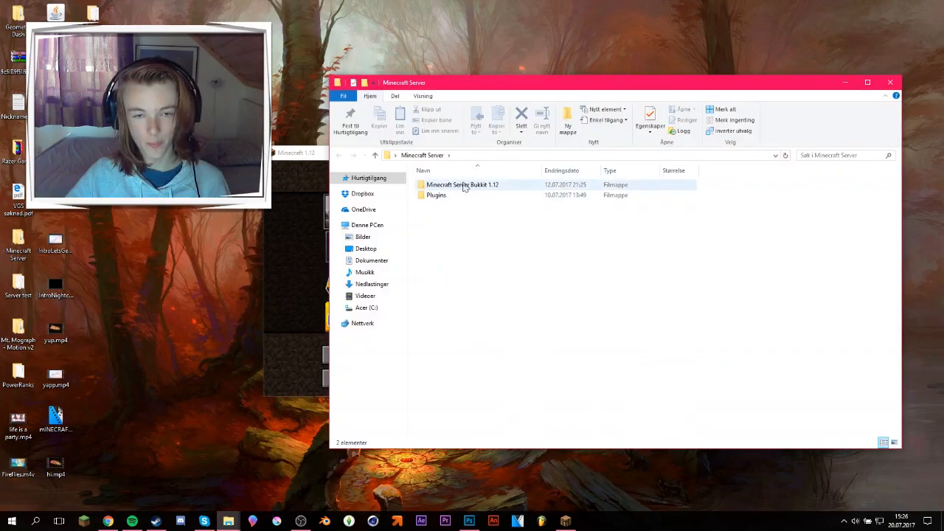
- Drag server-icon.png into the Minecraft server folder and launch Run.bat
double_click(463, 185)
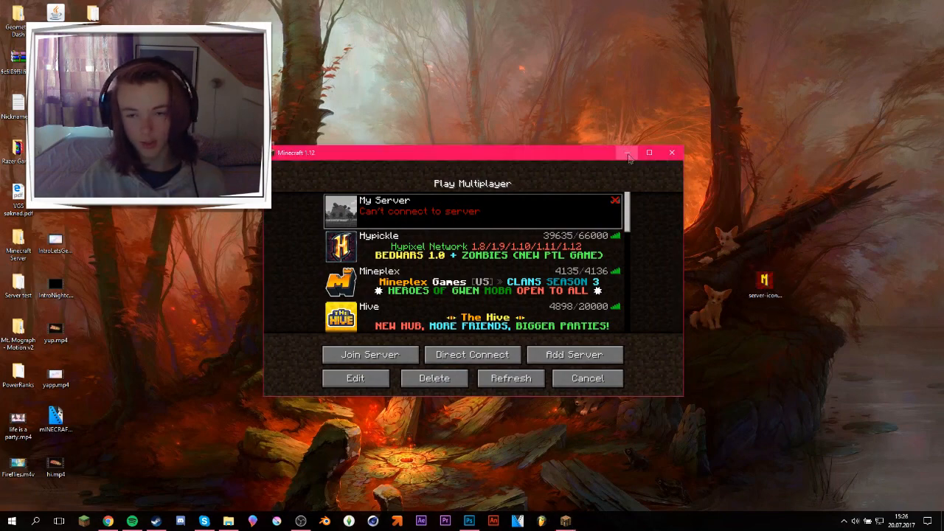
left_click(626, 153)
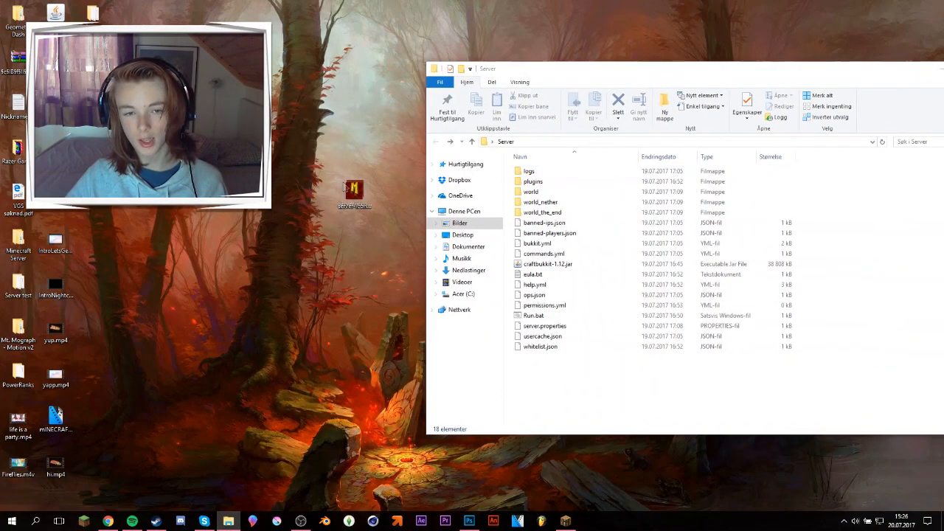
left_click_drag(354, 192, 317, 199)
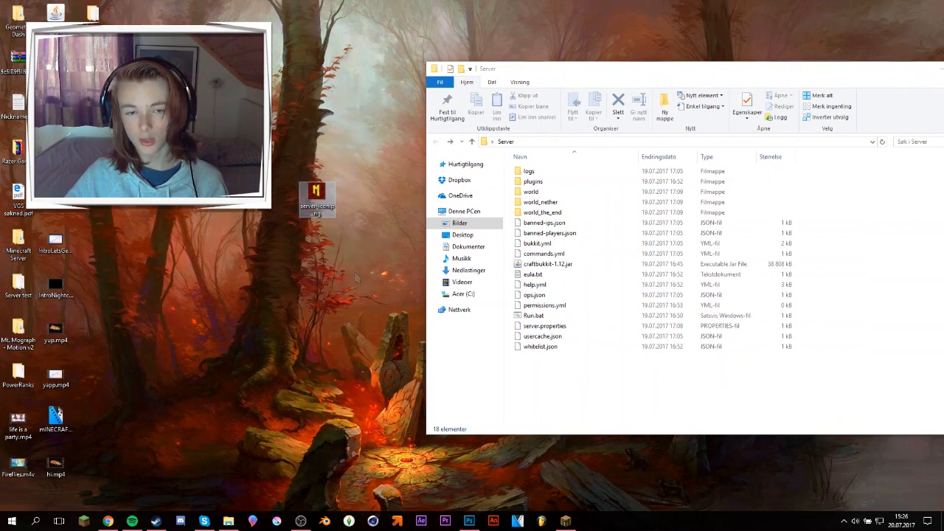
mouse_move(317, 196)
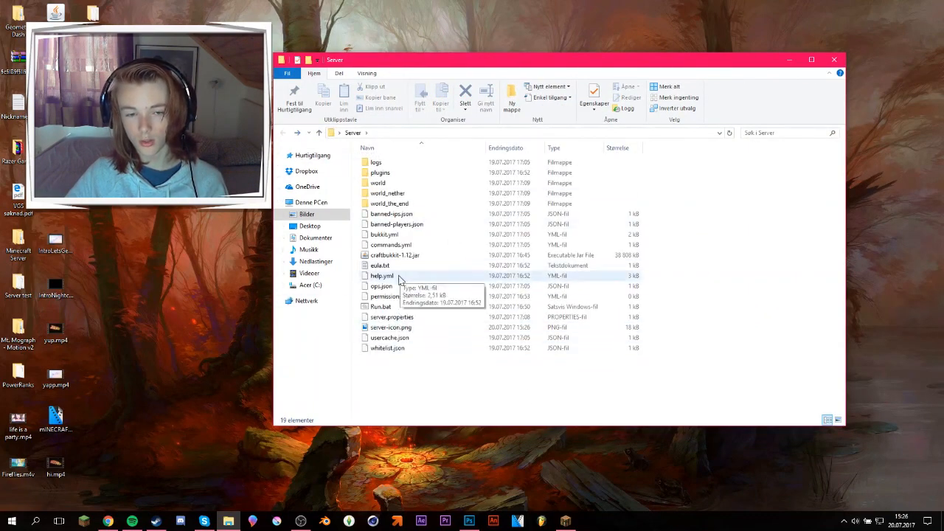
double_click(380, 306)
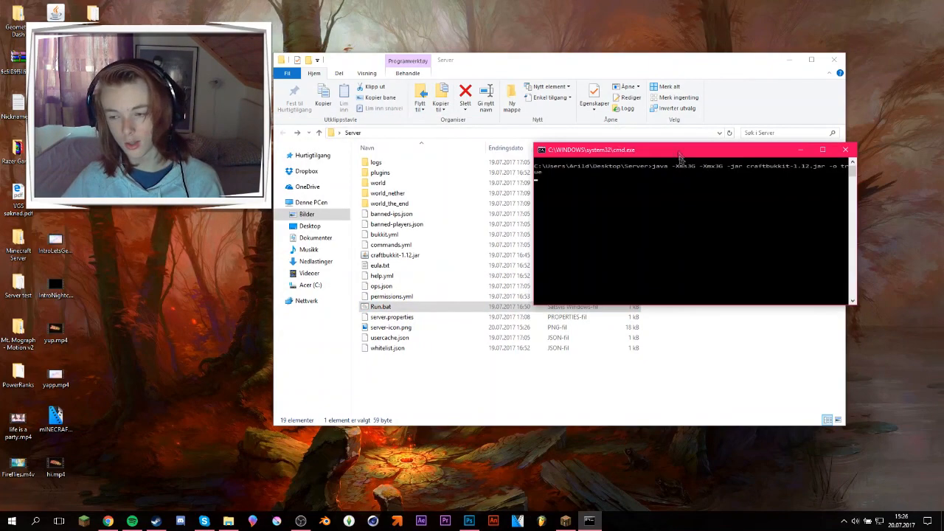
- Move the server console window aside while the server starts
left_click_drag(663, 150, 605, 94)
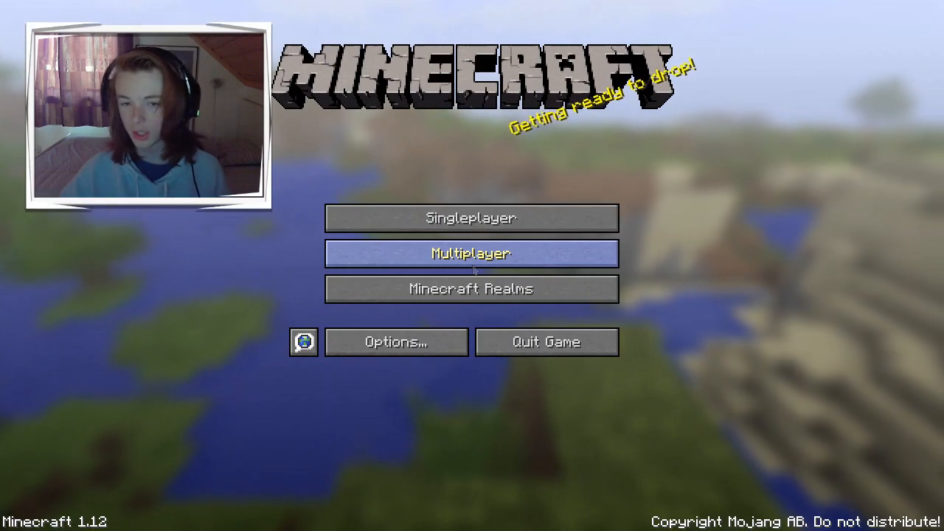
mouse_move(845, 391)
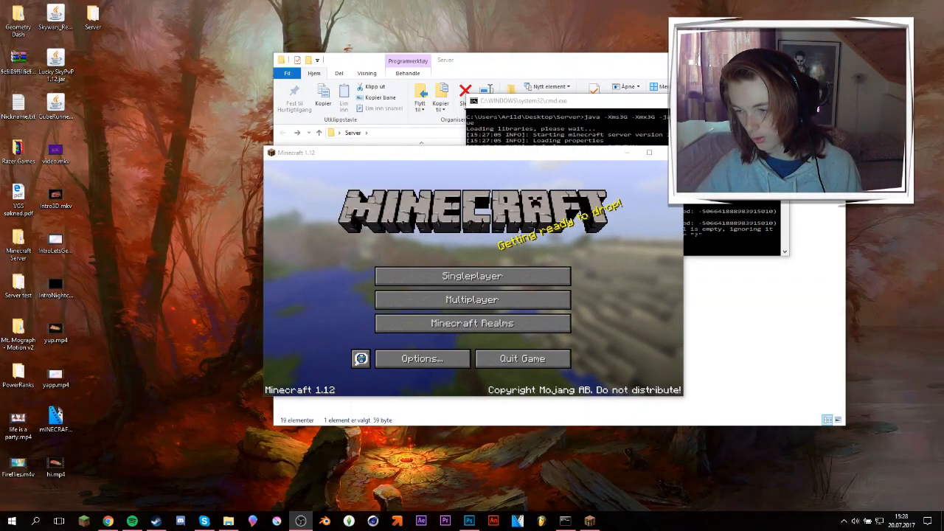
mouse_move(514, 305)
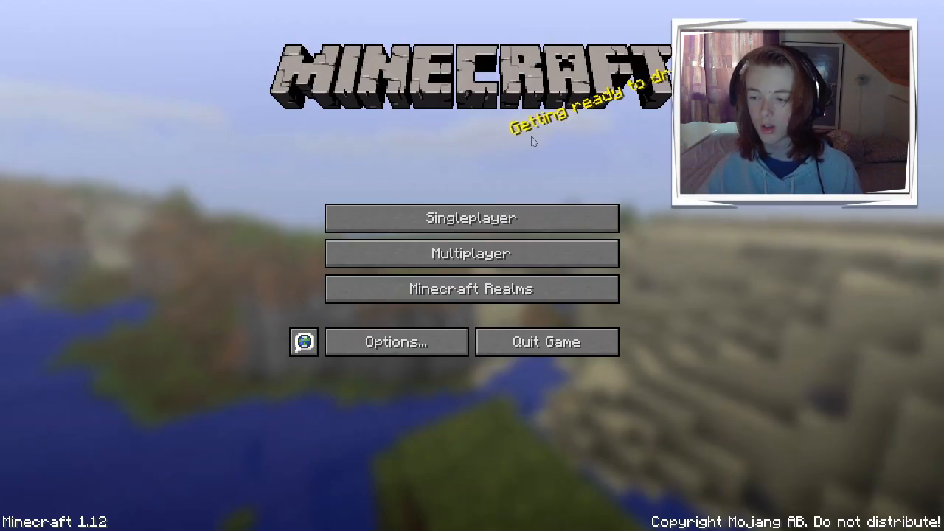
mouse_move(417, 200)
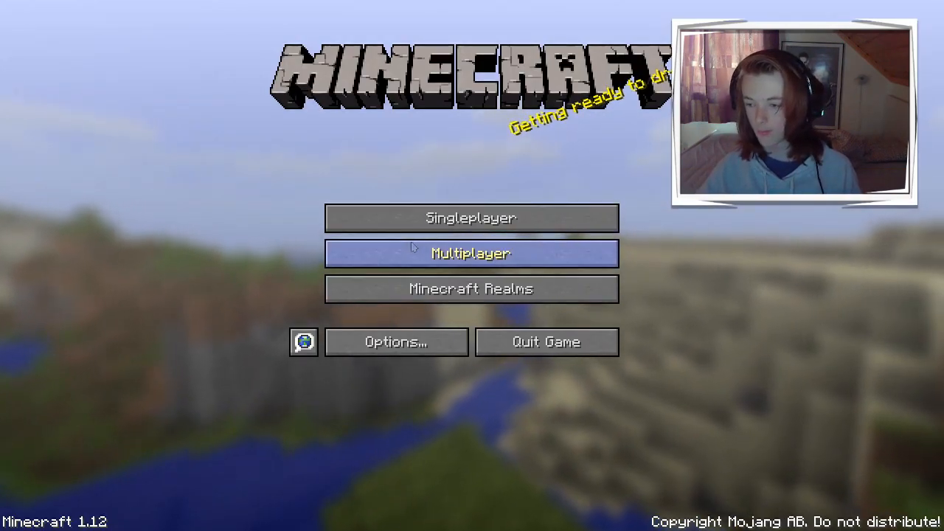
- Open Minecraft's Multiplayer server list from the main menu
left_click(470, 253)
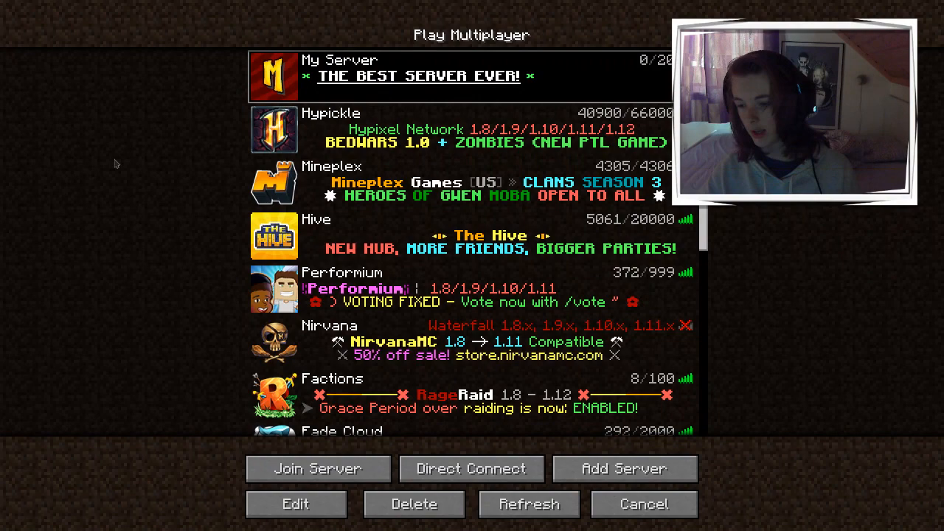
mouse_move(275, 182)
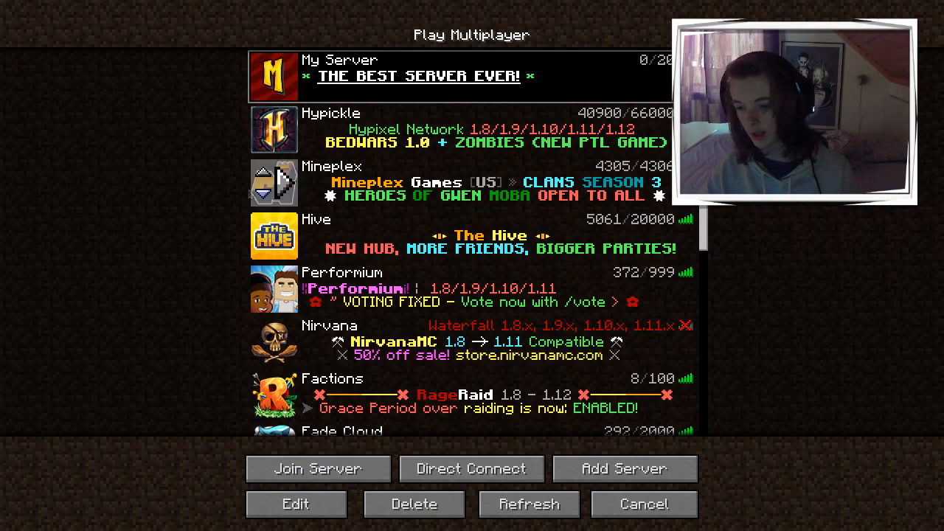